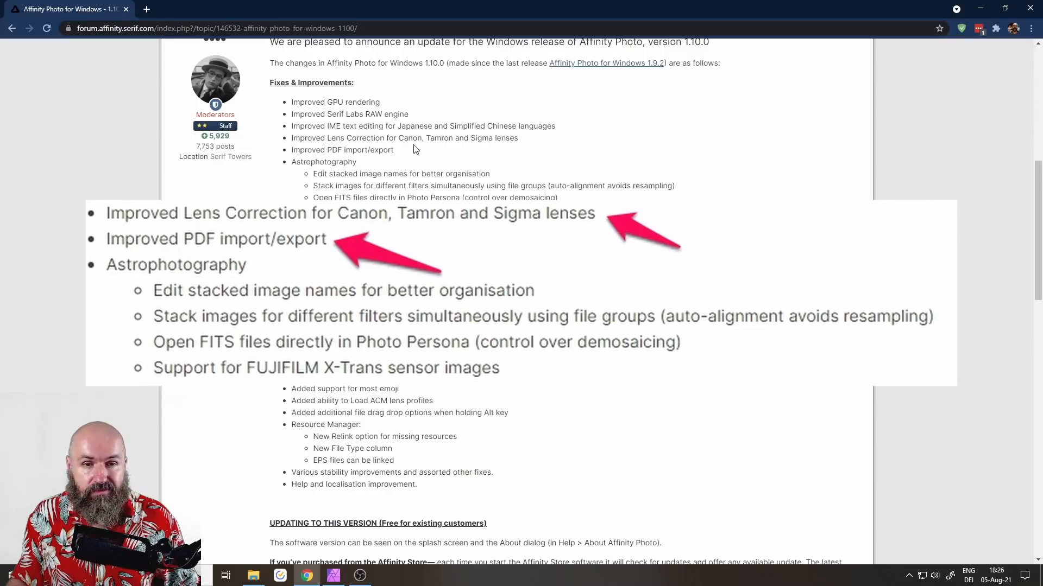
mouse_move(355, 165)
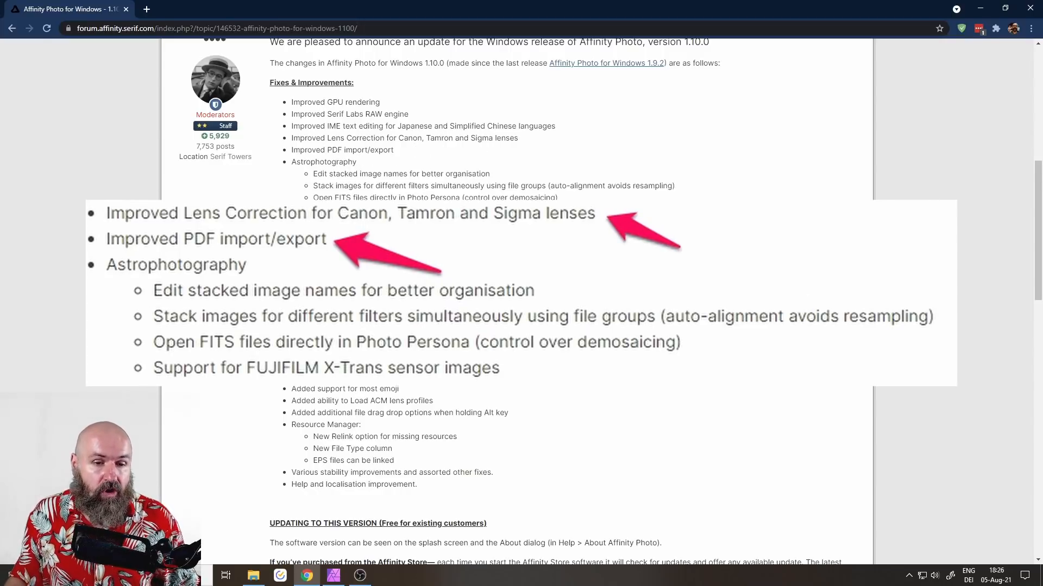
Step: Review the Median Blur release note, then switch to Affinity Photo and open Filters
scroll("down", 3)
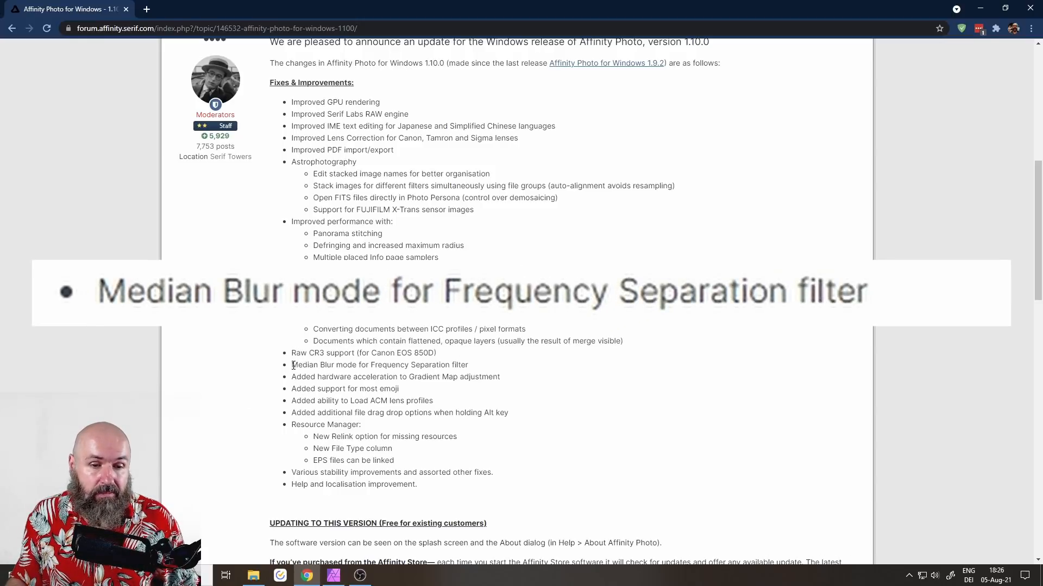
left_click_drag(291, 364, 468, 365)
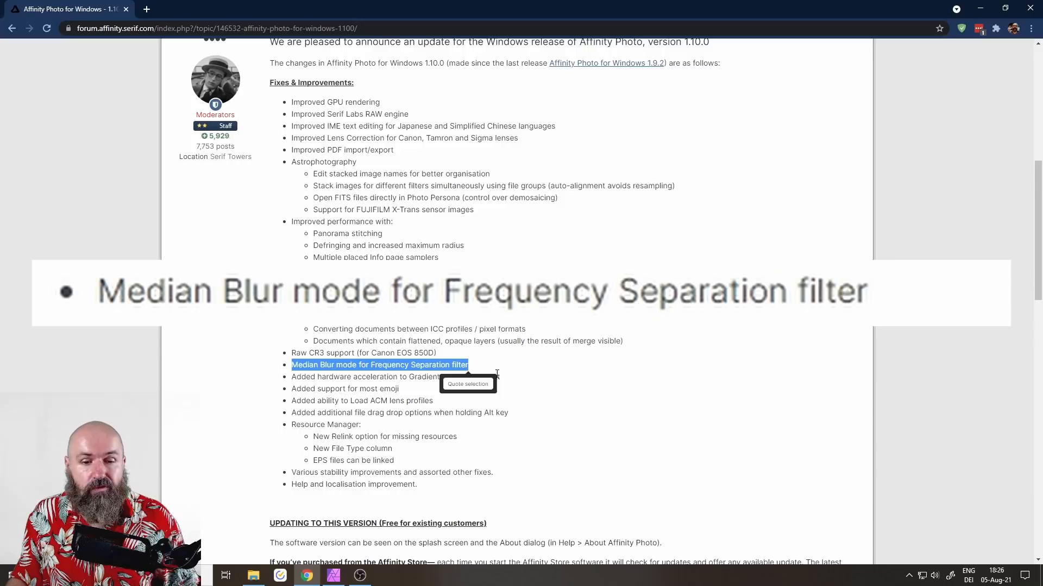
left_click(529, 376)
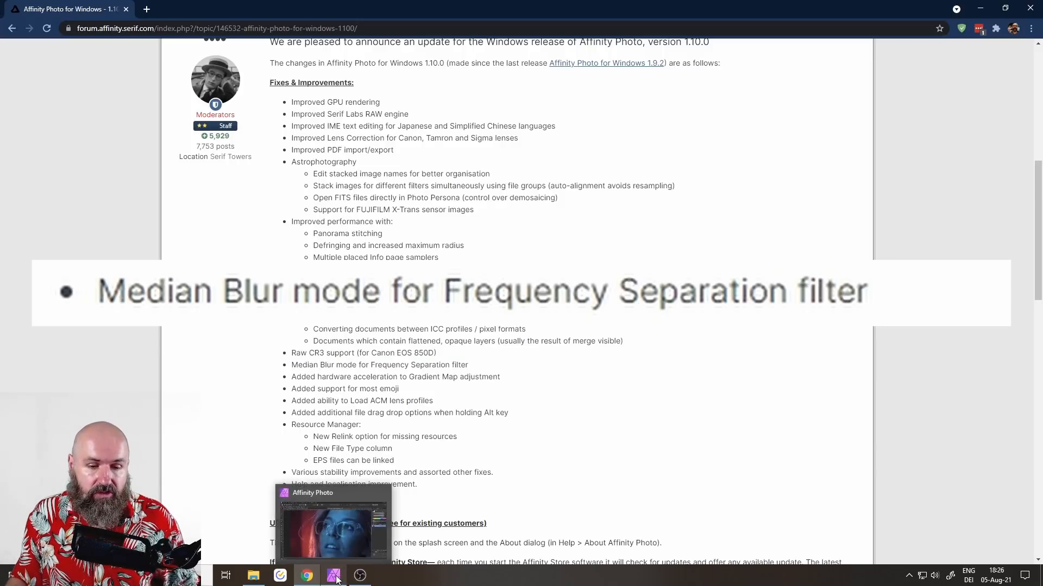
left_click(333, 576)
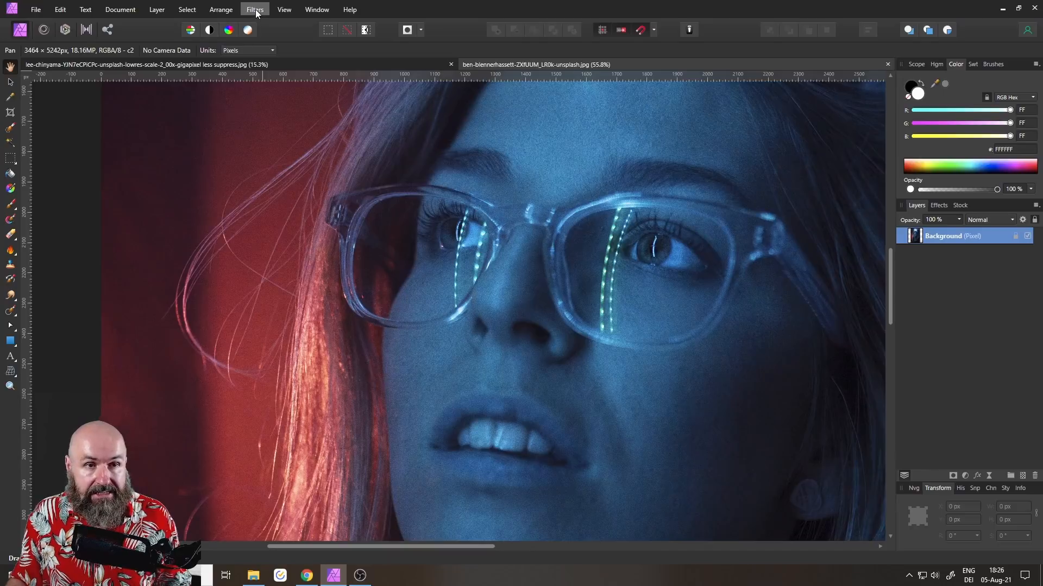
left_click(255, 10)
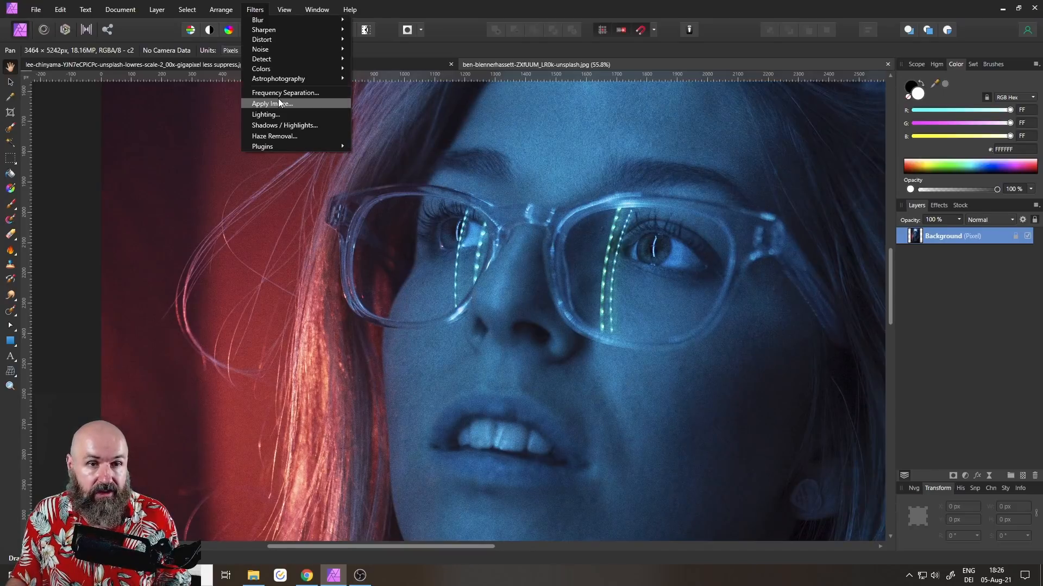
Step: Start Frequency Separation, try radii from 0 to 21 px, and settle at 5.7 px
left_click(285, 93)
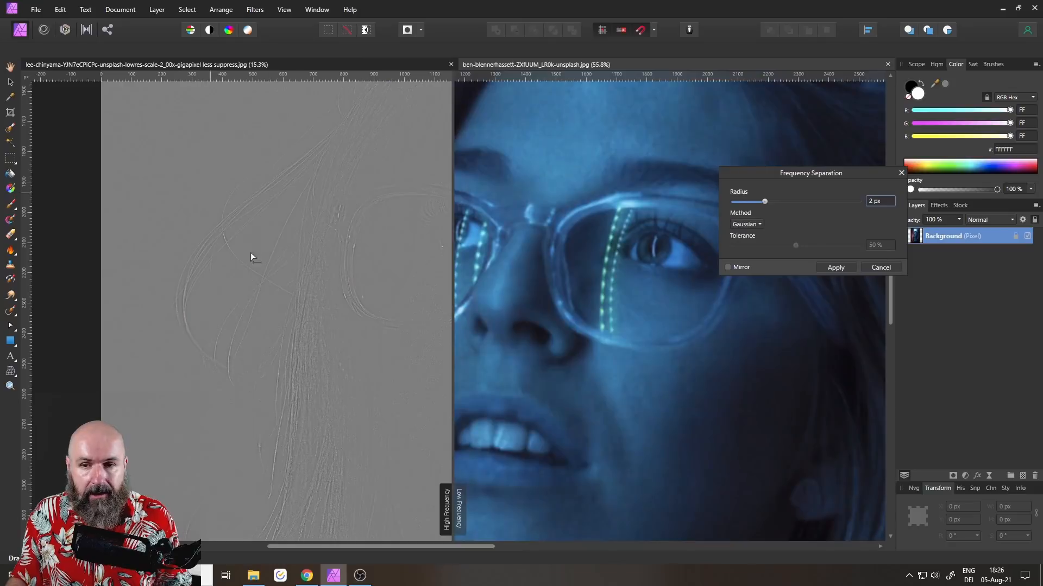
left_click_drag(810, 173, 684, 294)
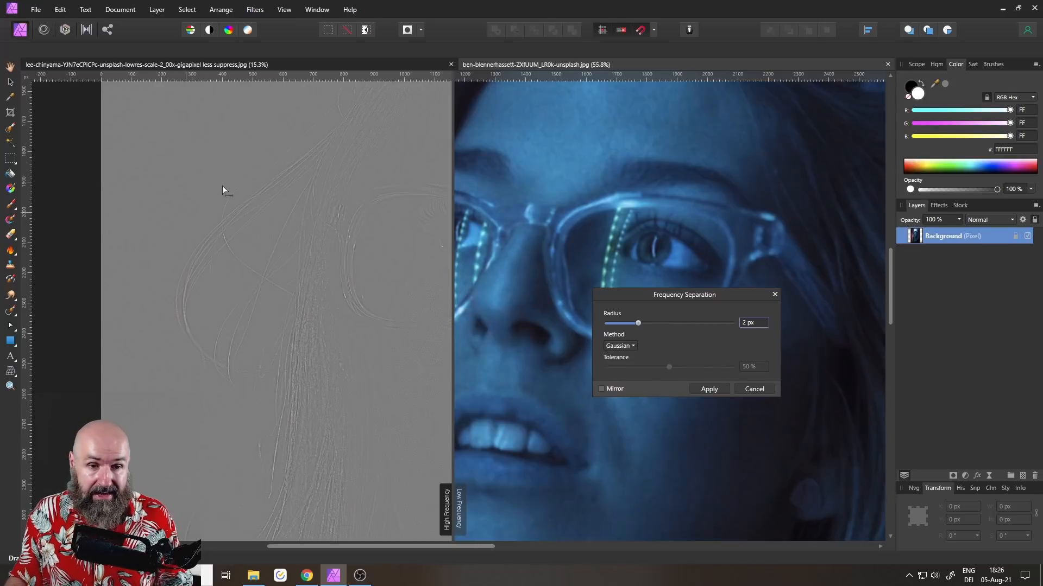
mouse_move(452, 282)
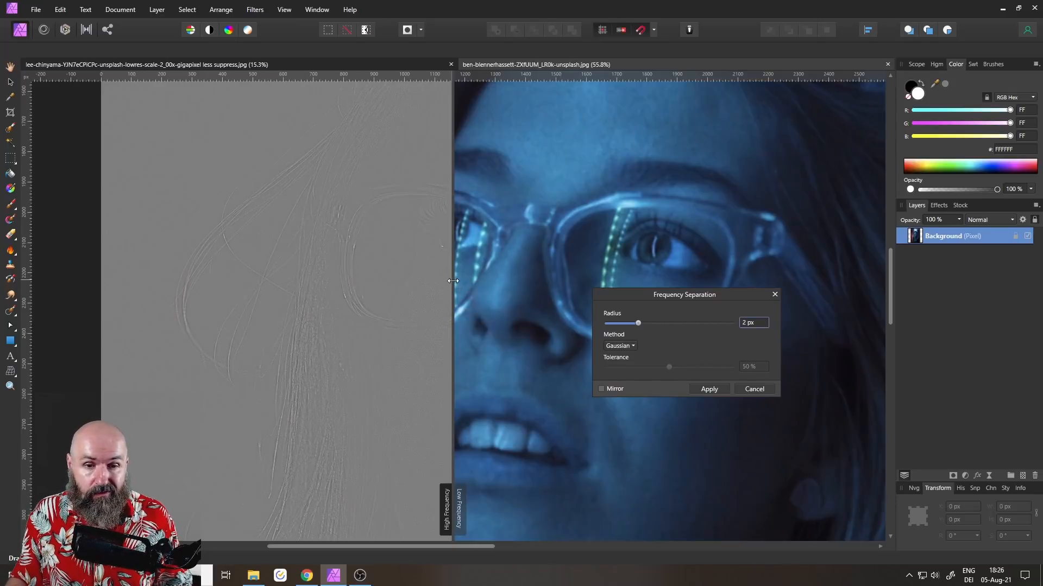
left_click_drag(637, 323, 665, 323)
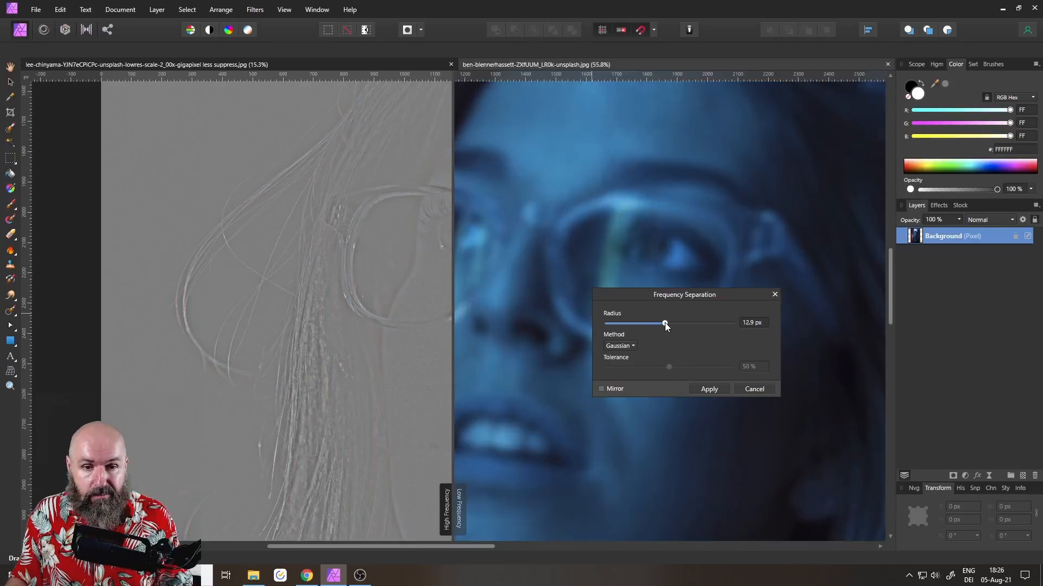
left_click_drag(664, 322, 670, 323)
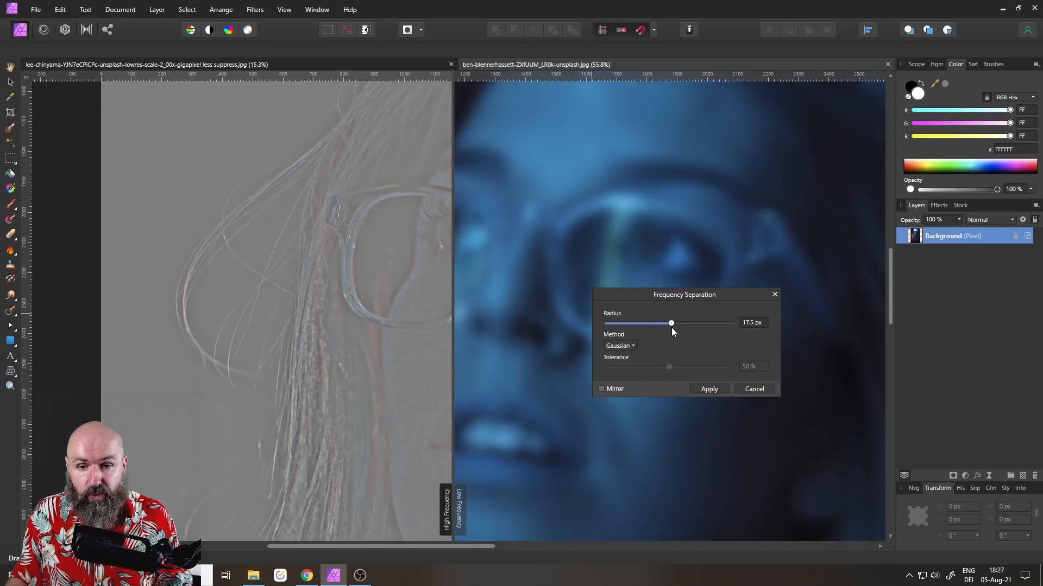
left_click_drag(670, 322, 676, 322)
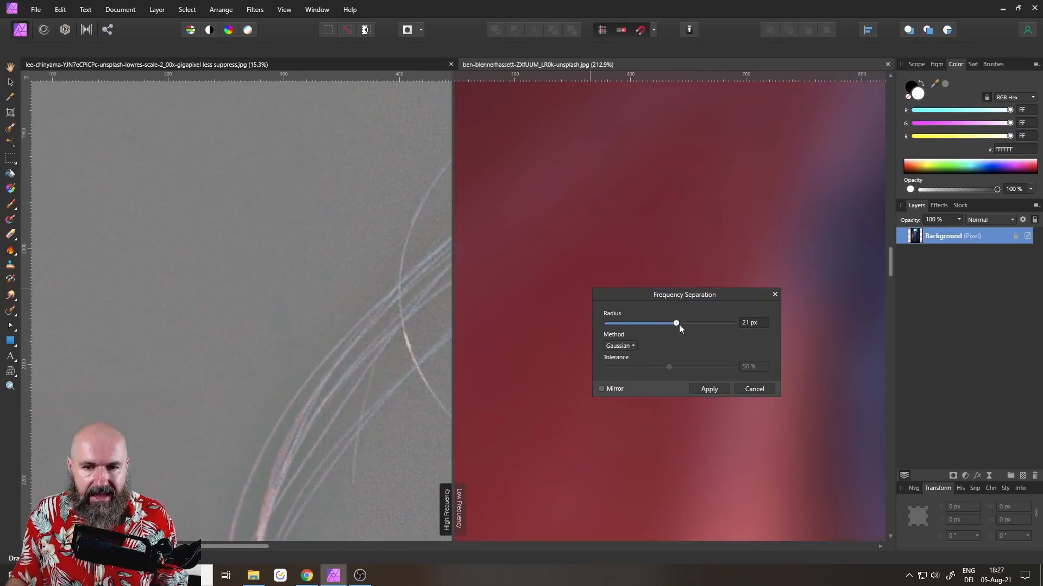
left_click_drag(676, 323, 606, 323)
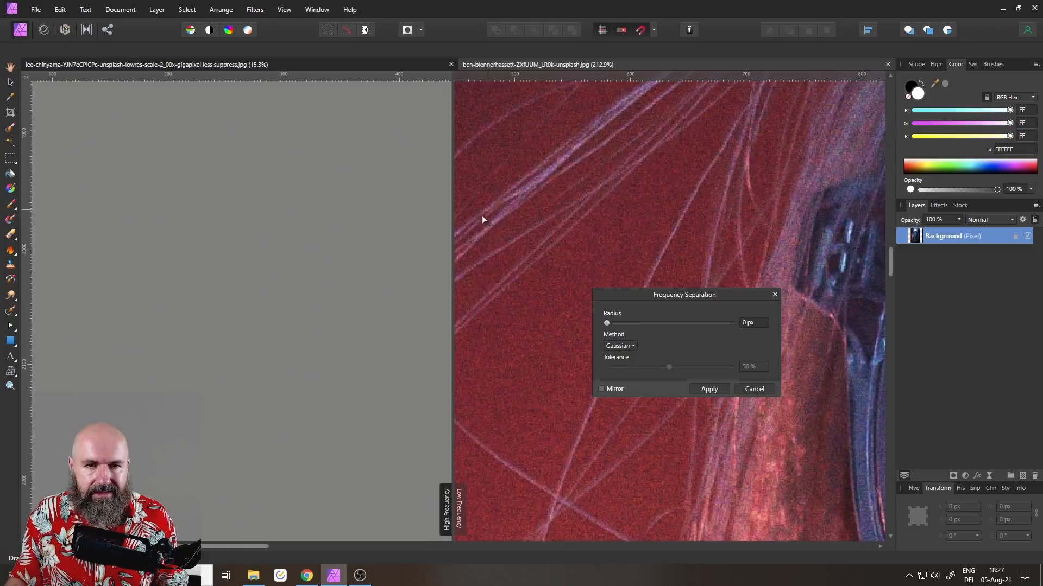
mouse_move(608, 329)
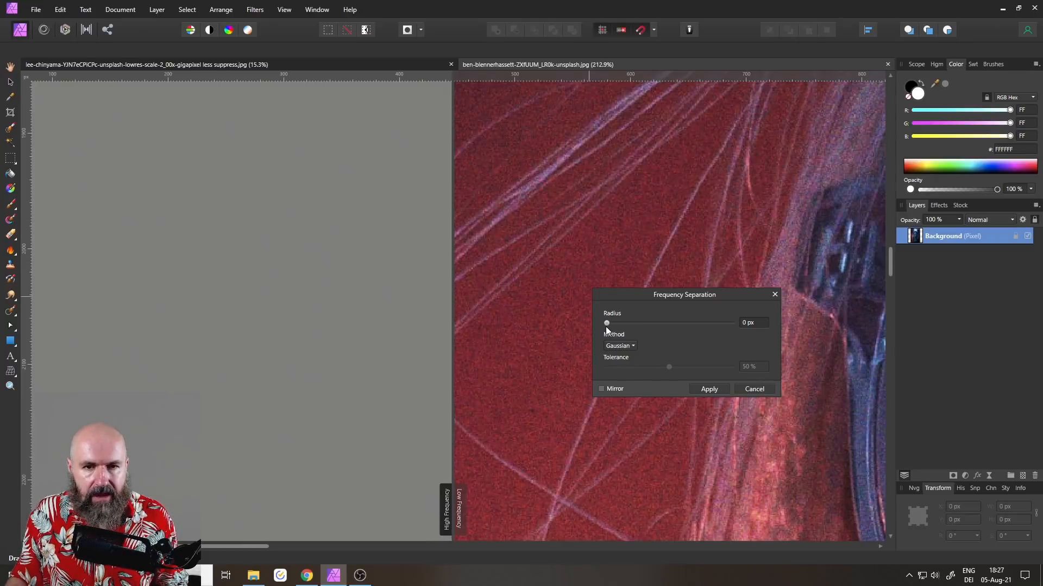
left_click_drag(605, 323, 610, 323)
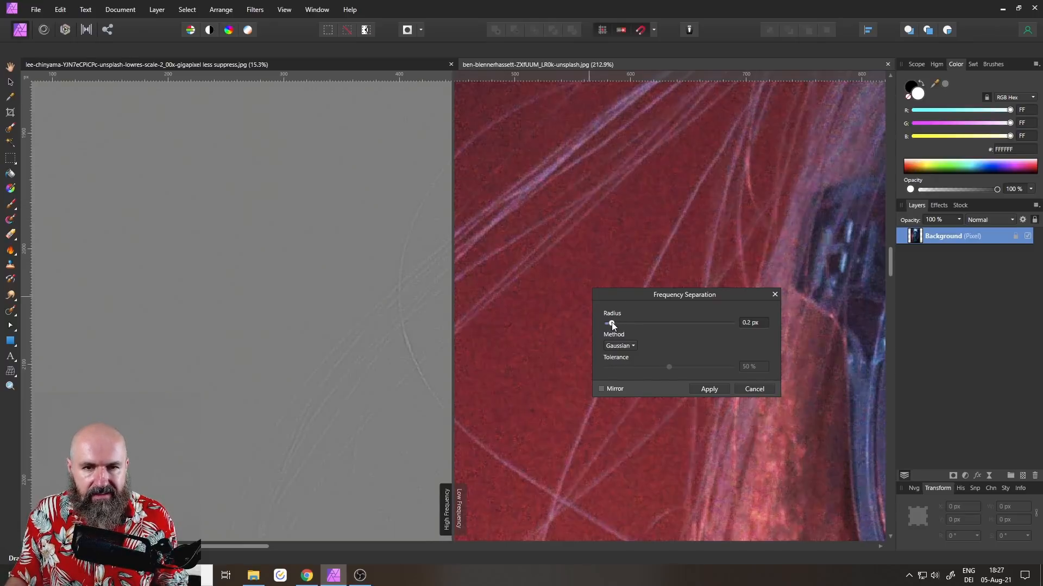
left_click_drag(608, 323, 644, 322)
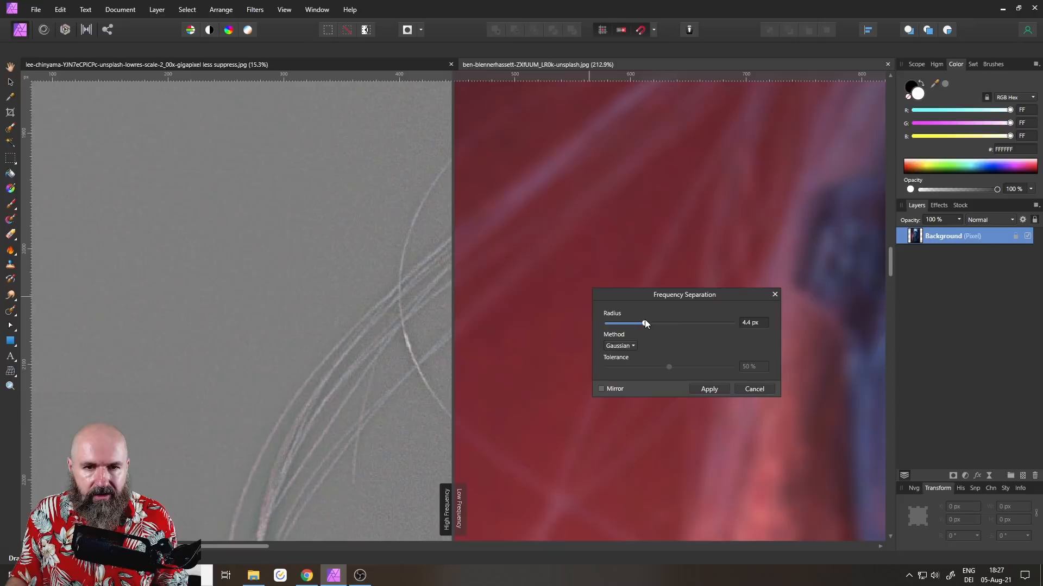
left_click_drag(643, 323, 648, 323)
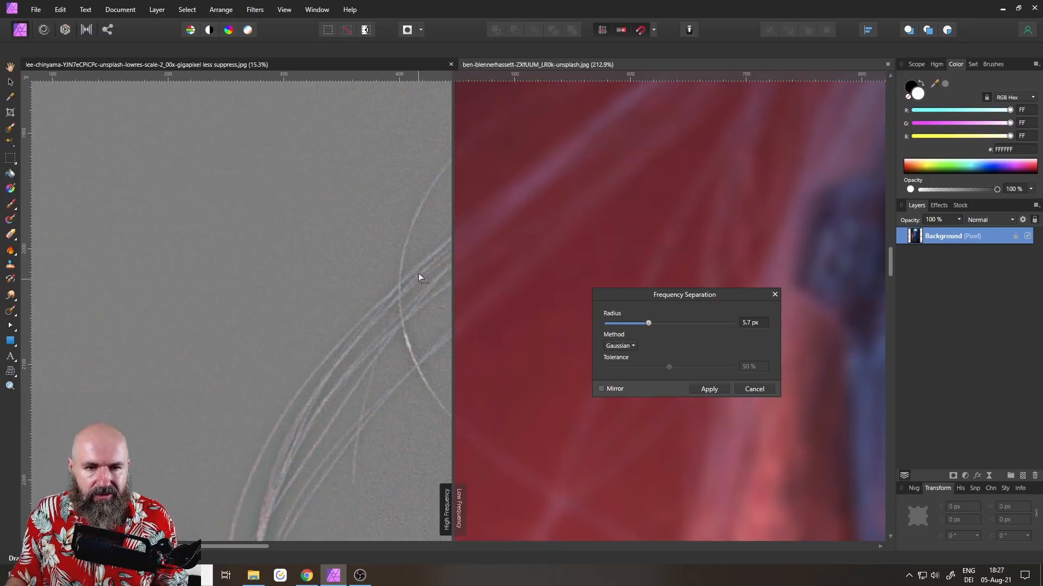
mouse_move(369, 331)
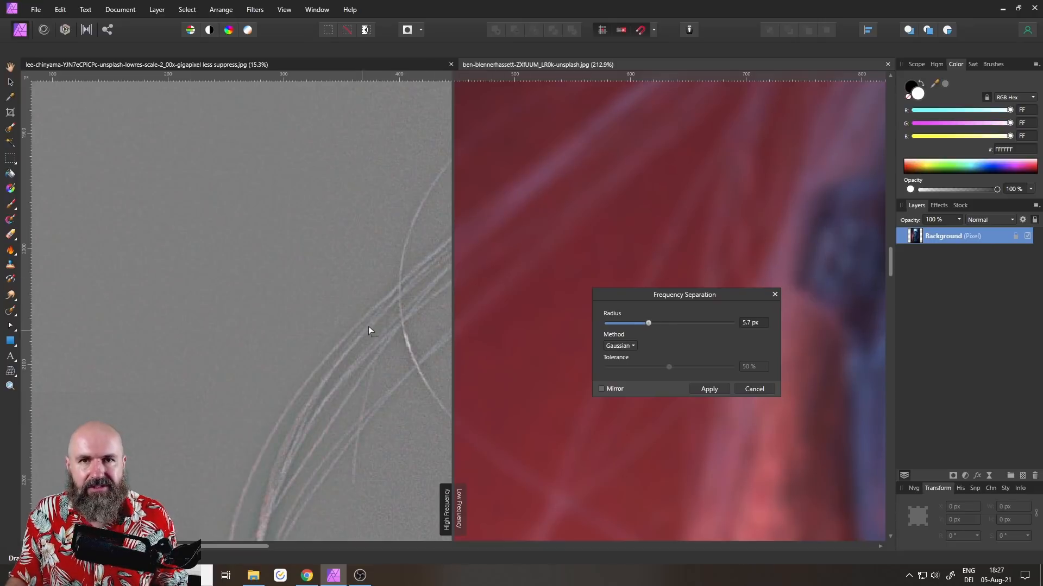
mouse_move(364, 461)
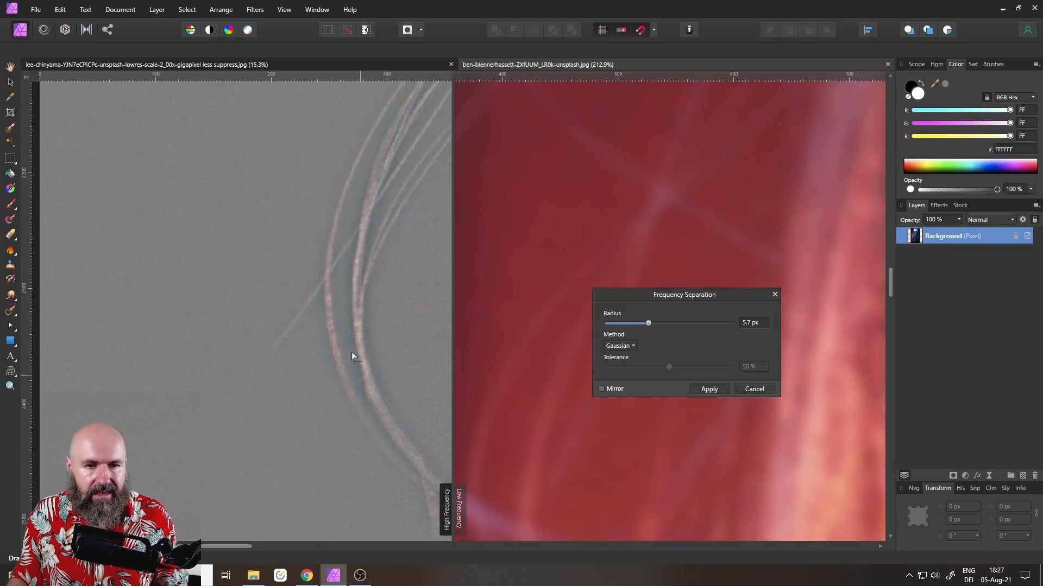
mouse_move(388, 367)
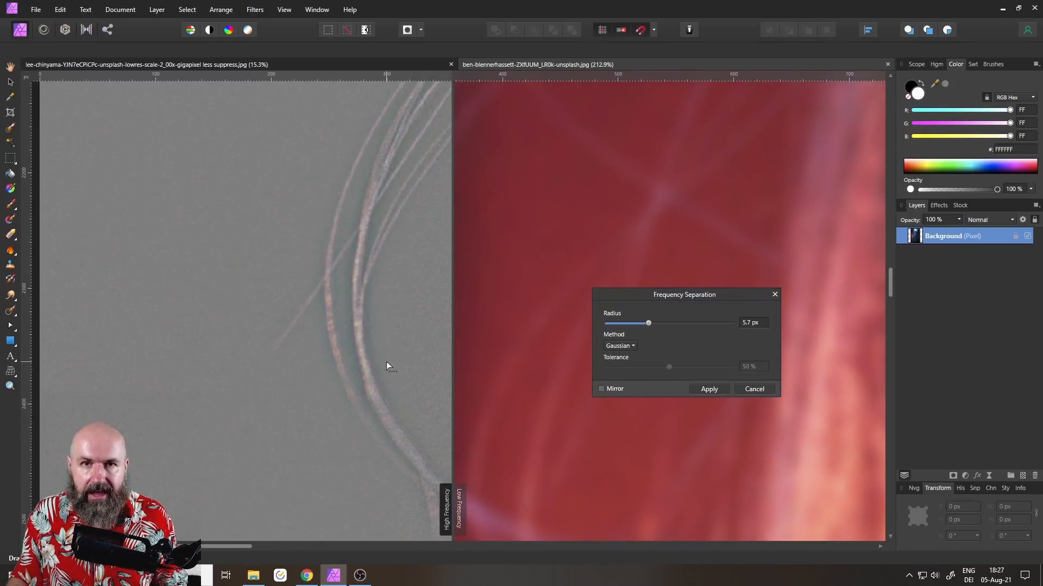
mouse_move(799, 230)
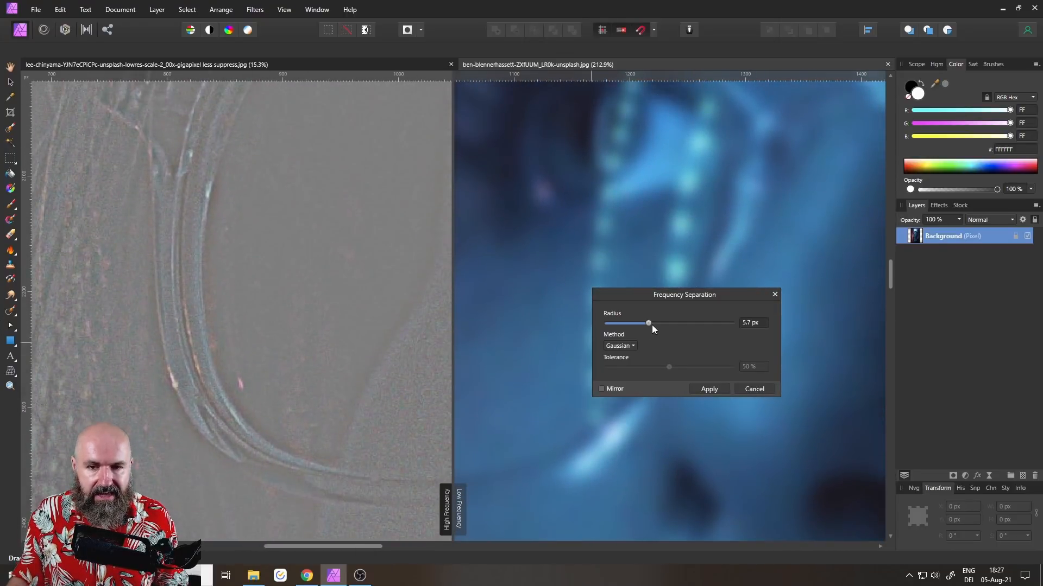
Step: Sweep the Gaussian radius between 0 and 20.6 px, finishing at 29.8 px
left_click_drag(648, 323, 676, 323)
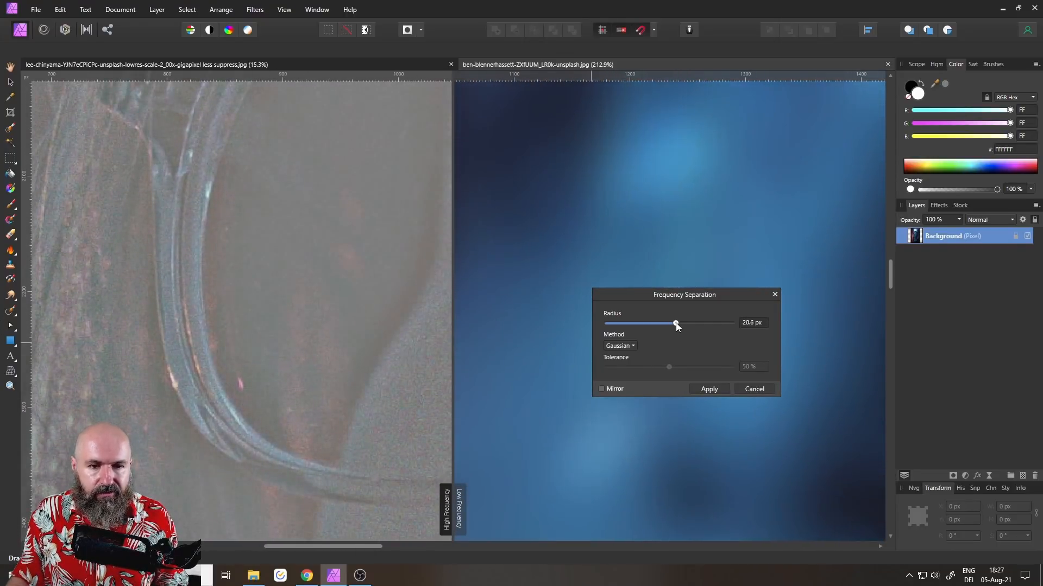
left_click_drag(675, 323, 607, 323)
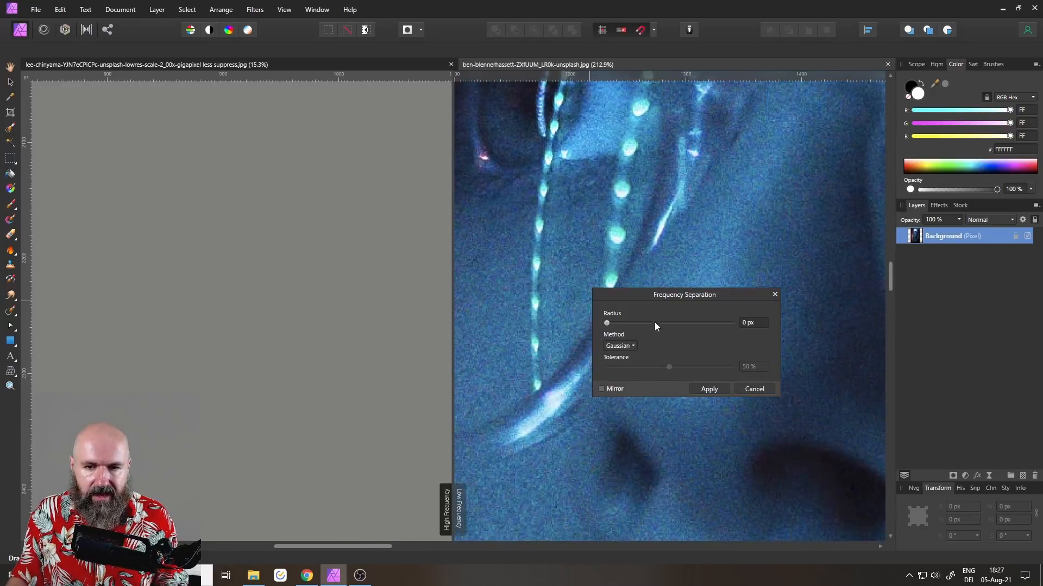
left_click_drag(606, 323, 671, 323)
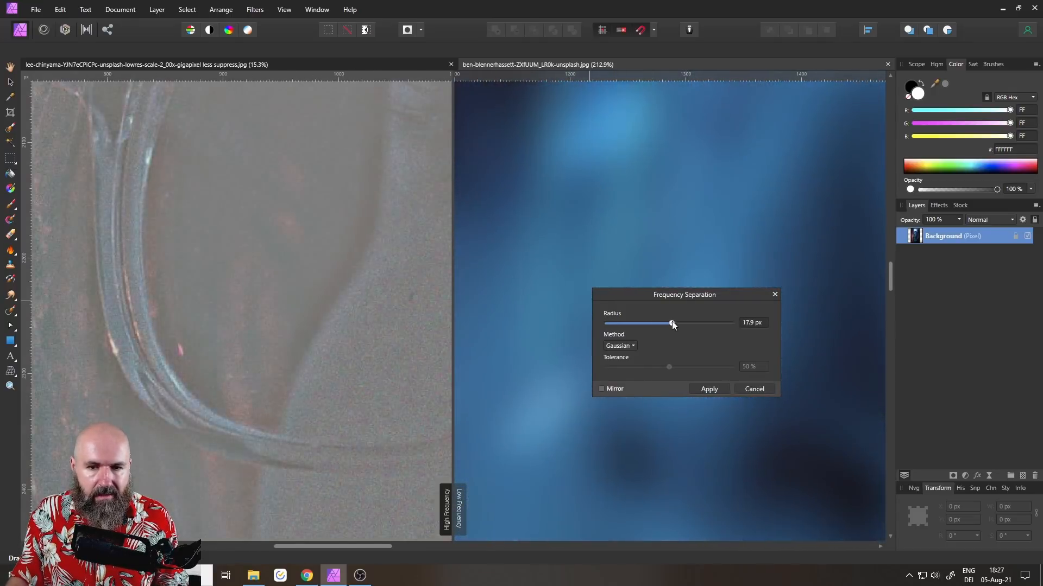
left_click_drag(672, 323, 688, 323)
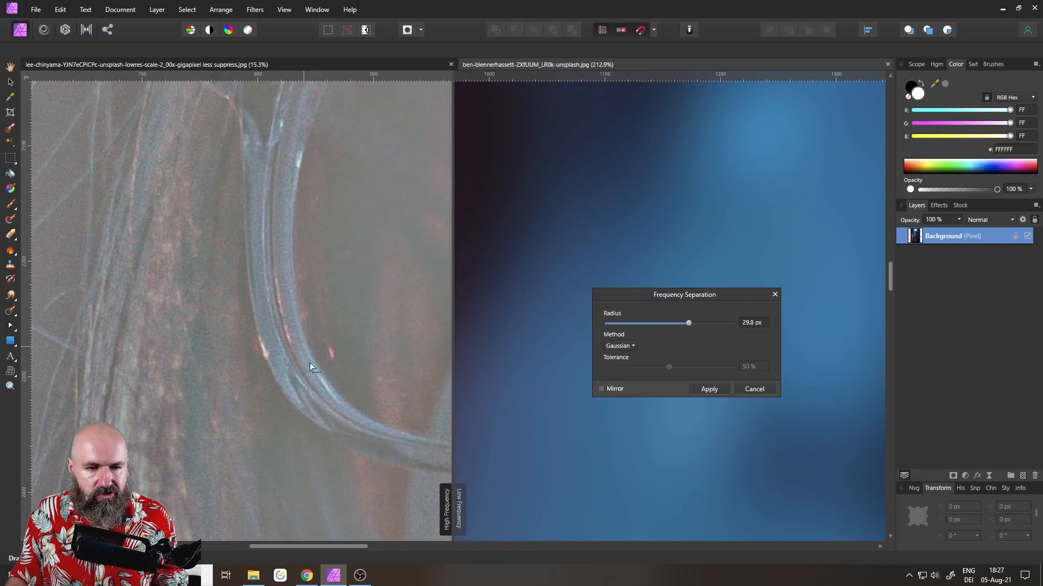
mouse_move(394, 400)
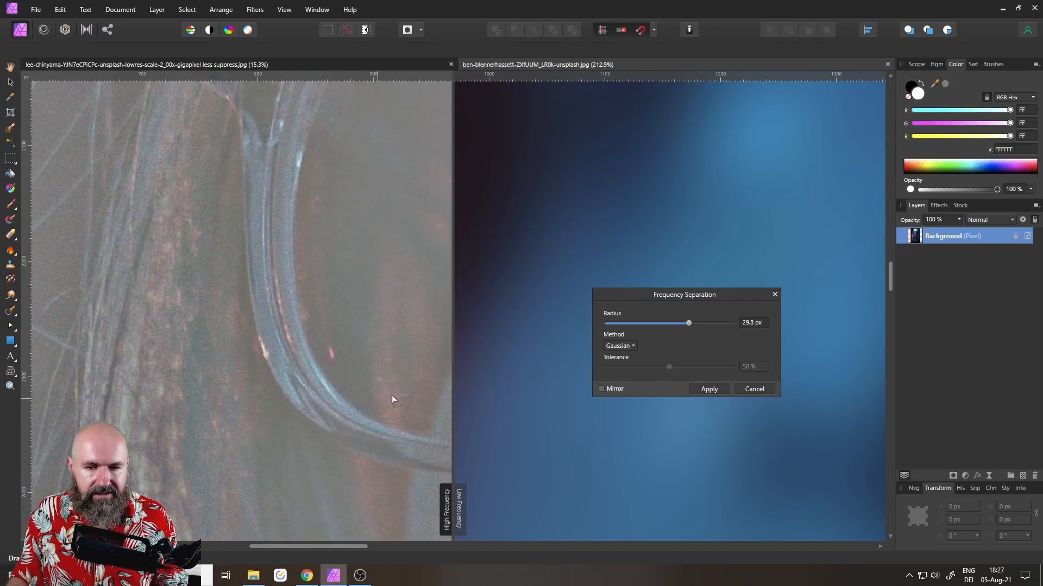
Step: Switch the separation method to Median and try radii of 0.9, 0.6 and 7.8 px
left_click(620, 346)
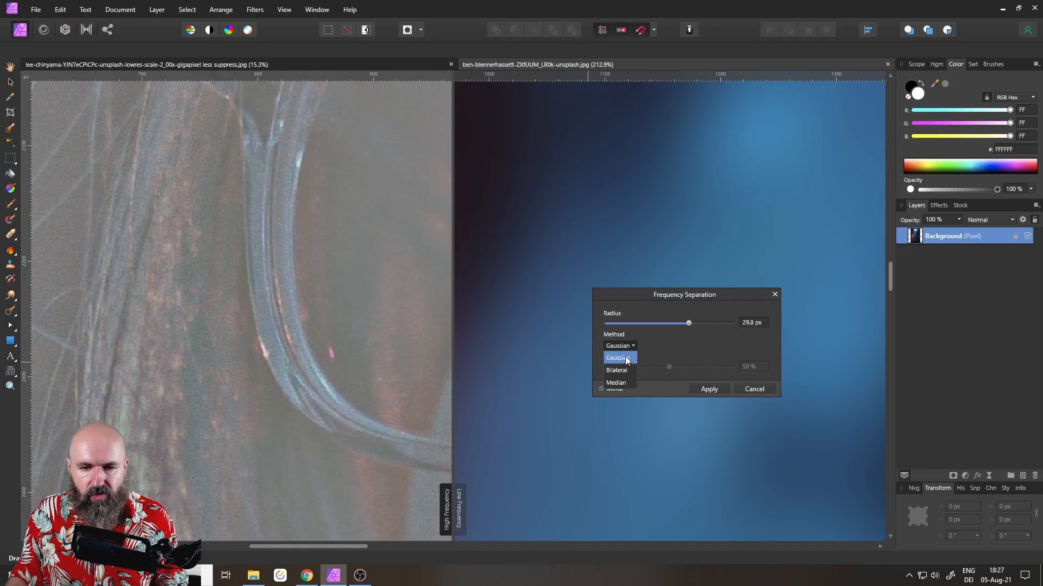
left_click(616, 383)
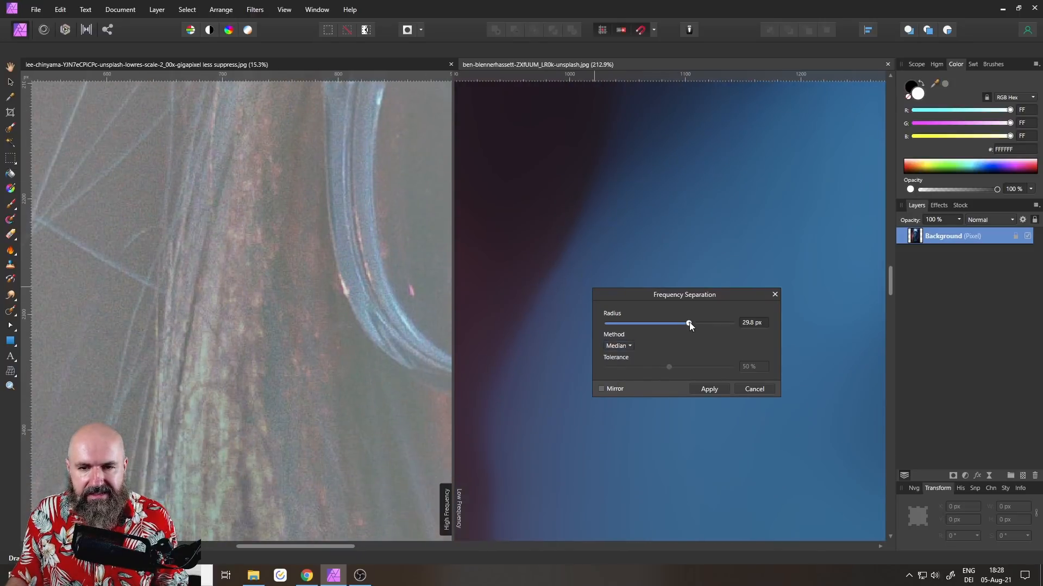
left_click_drag(690, 323, 632, 323)
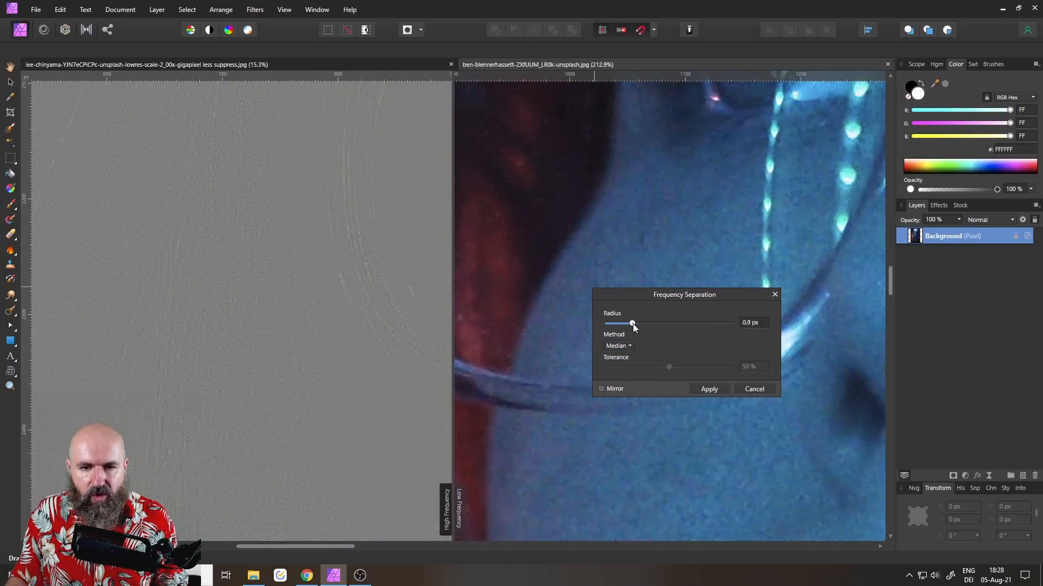
left_click_drag(632, 323, 622, 323)
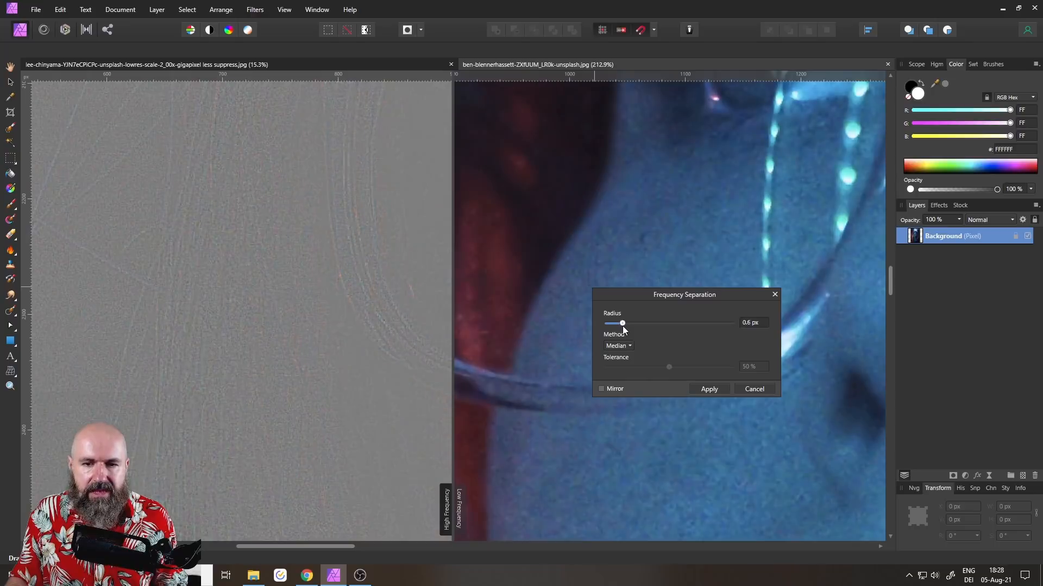
left_click_drag(622, 323, 632, 323)
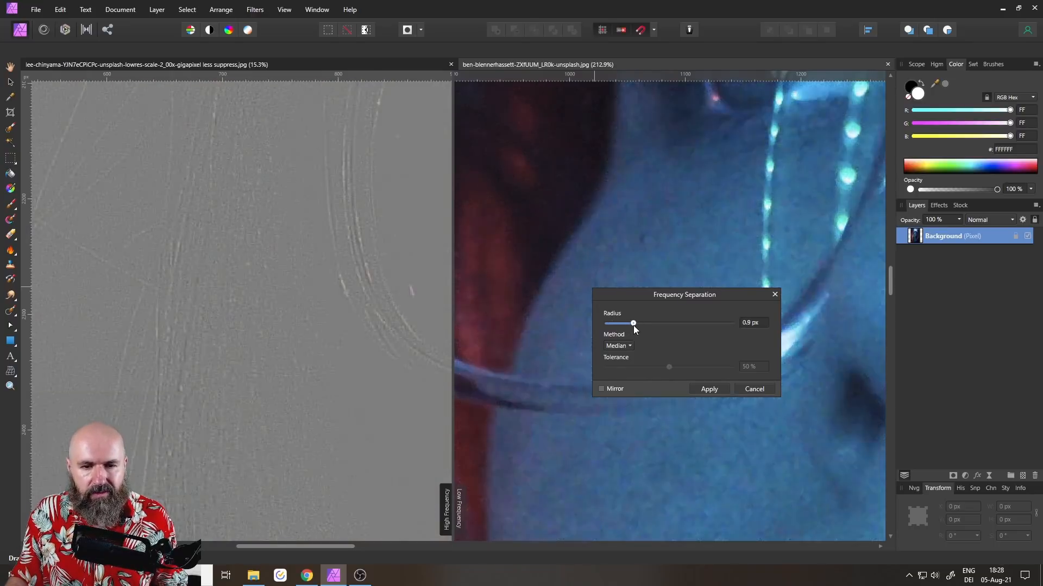
left_click_drag(632, 323, 654, 323)
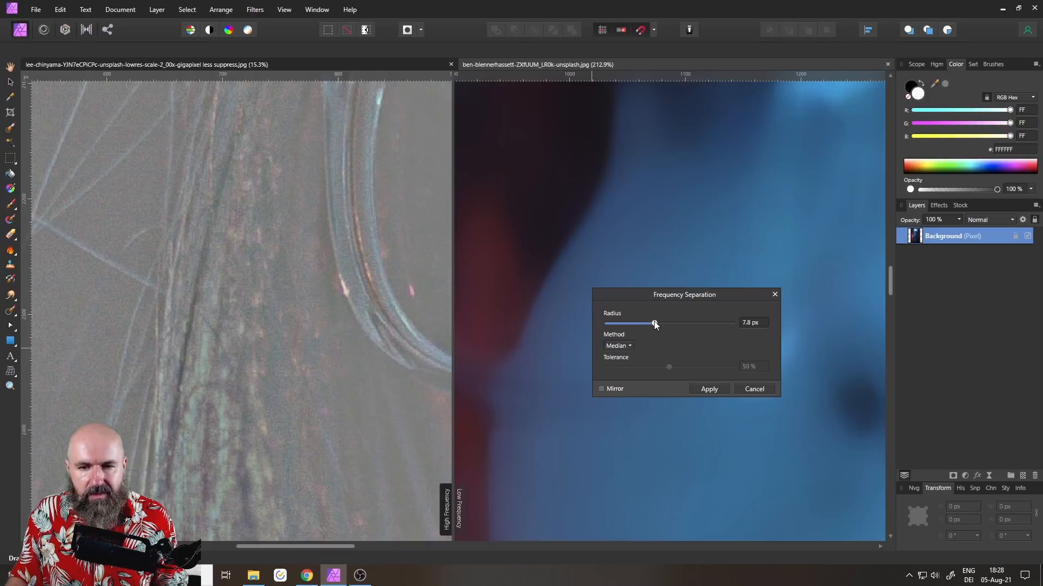
Step: Test radii of 0.7, 5 and 6.9 px, reselect Median, then cancel the filter
left_click_drag(653, 322, 625, 323)
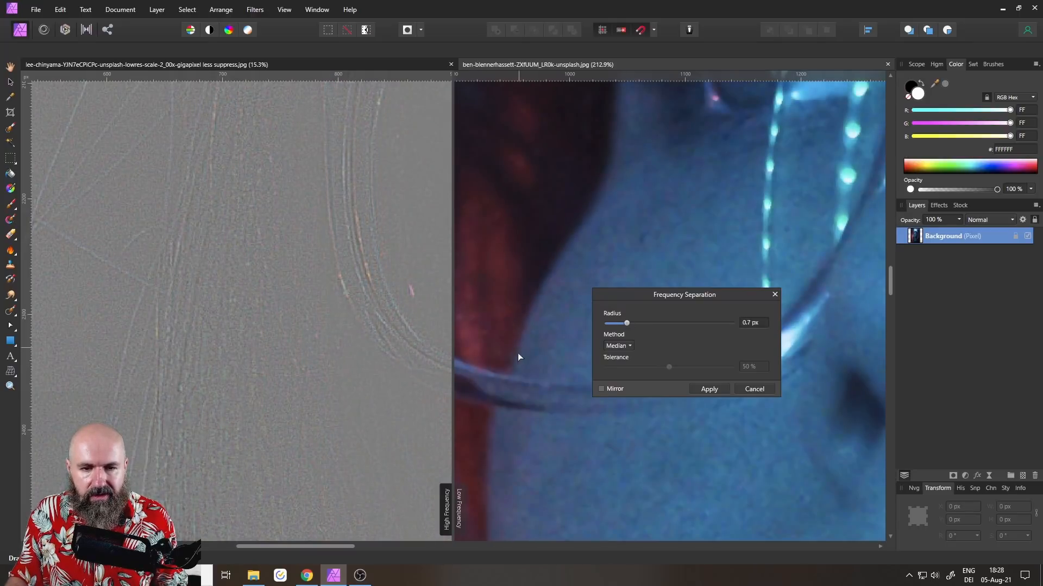
left_click_drag(625, 323, 643, 323)
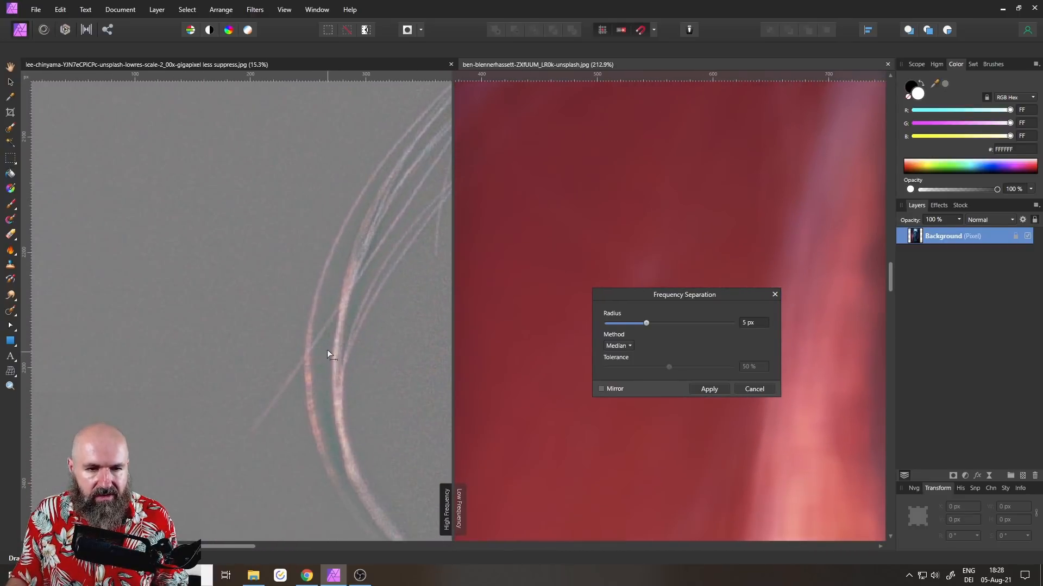
left_click_drag(645, 324, 626, 323)
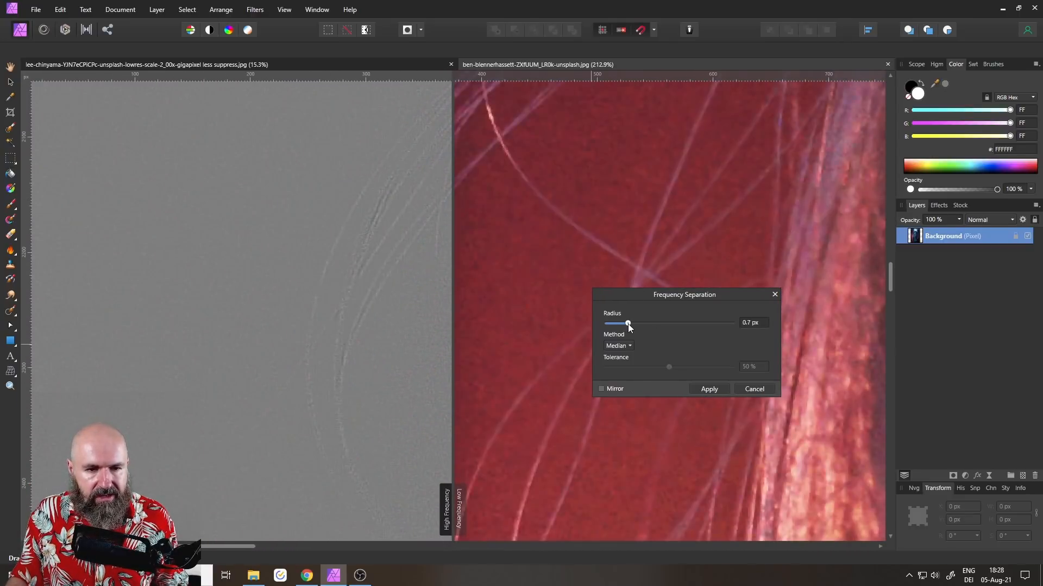
left_click_drag(626, 323, 651, 323)
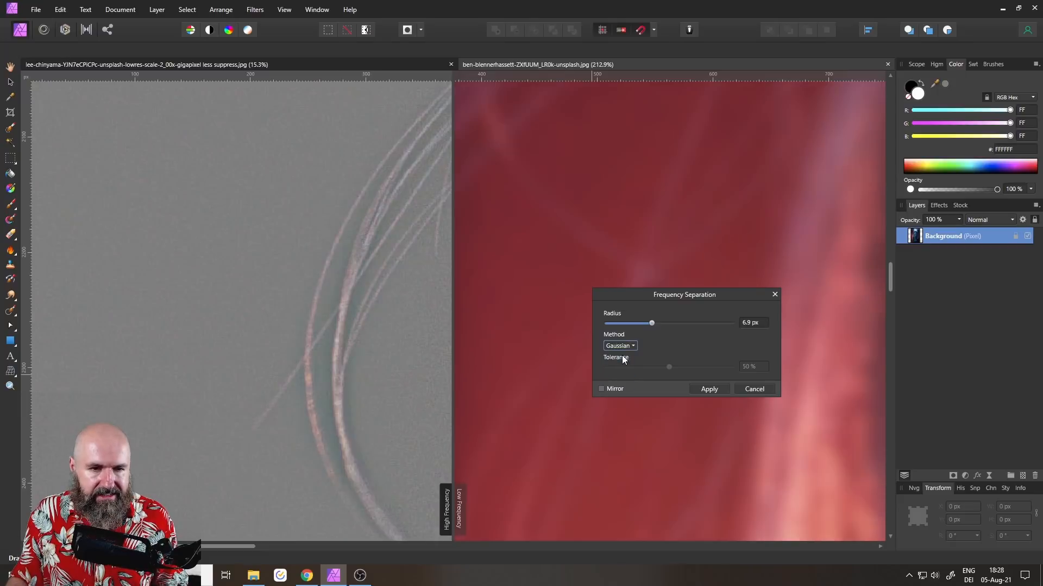
mouse_move(362, 306)
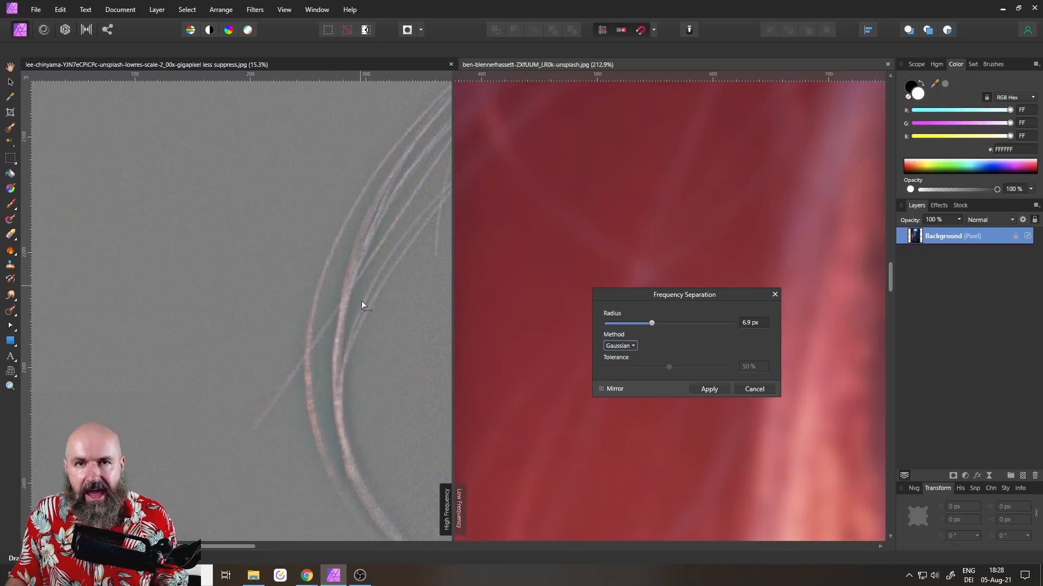
left_click(619, 346)
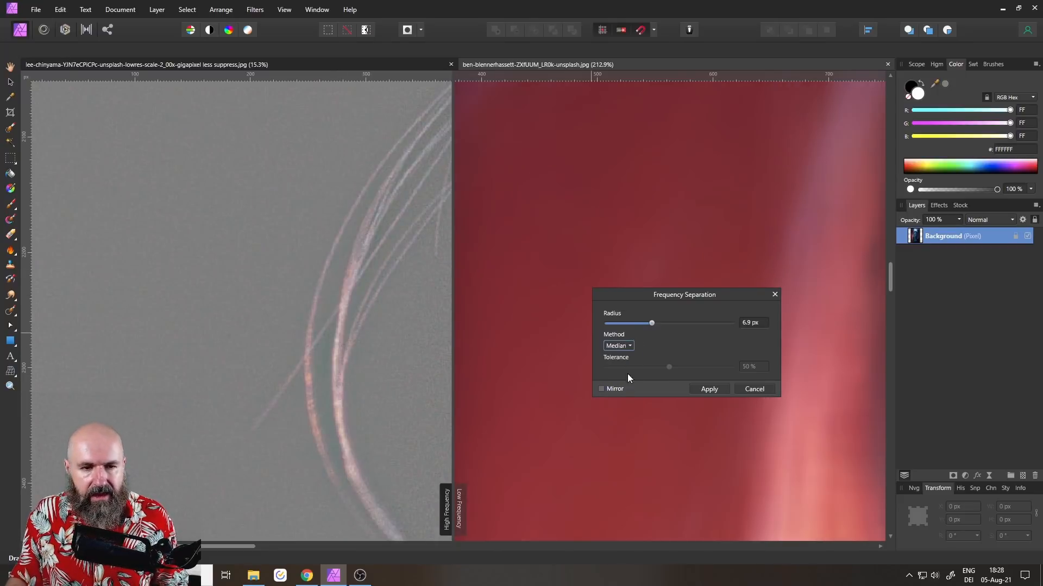
left_click(709, 389)
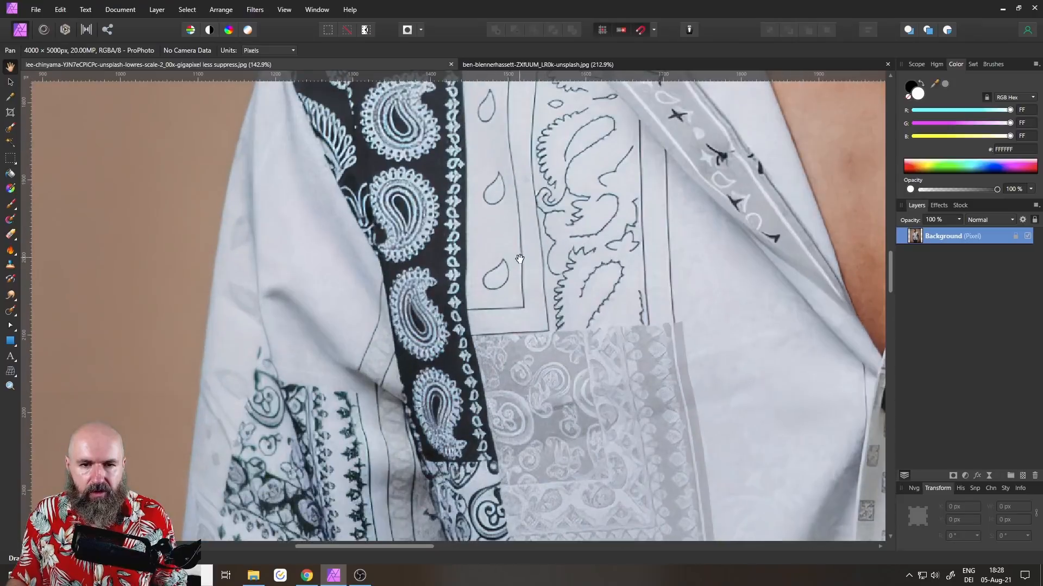
Step: Start Frequency Separation on the shirt photo and move the preview split across the teardrop
left_click(260, 9)
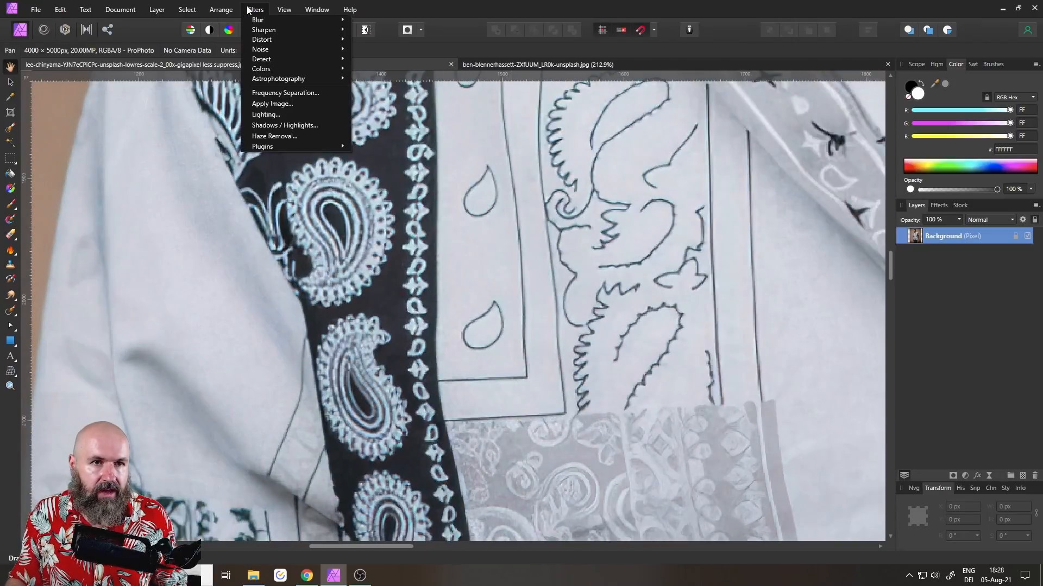
left_click(285, 93)
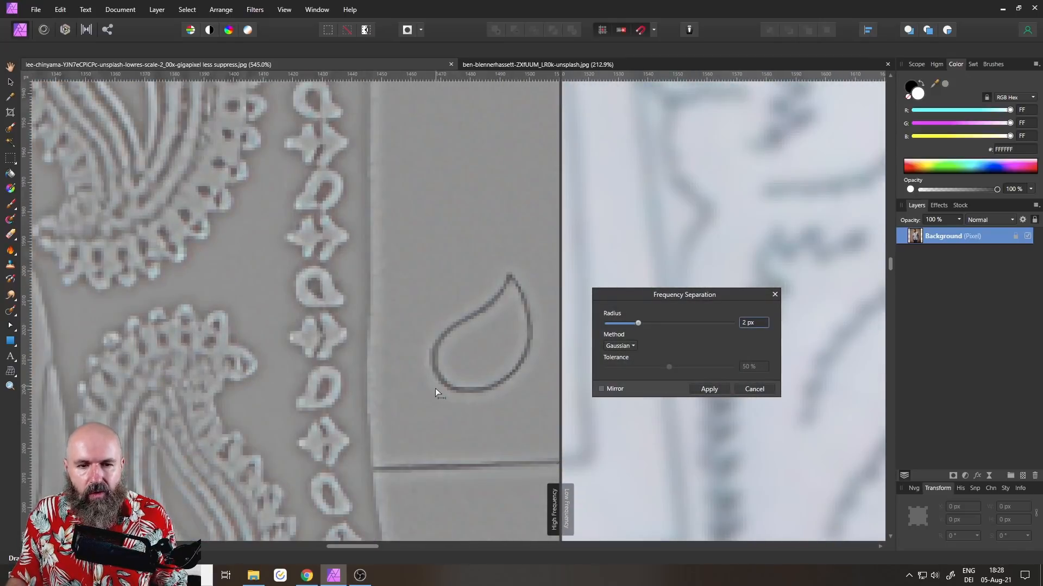
mouse_move(532, 304)
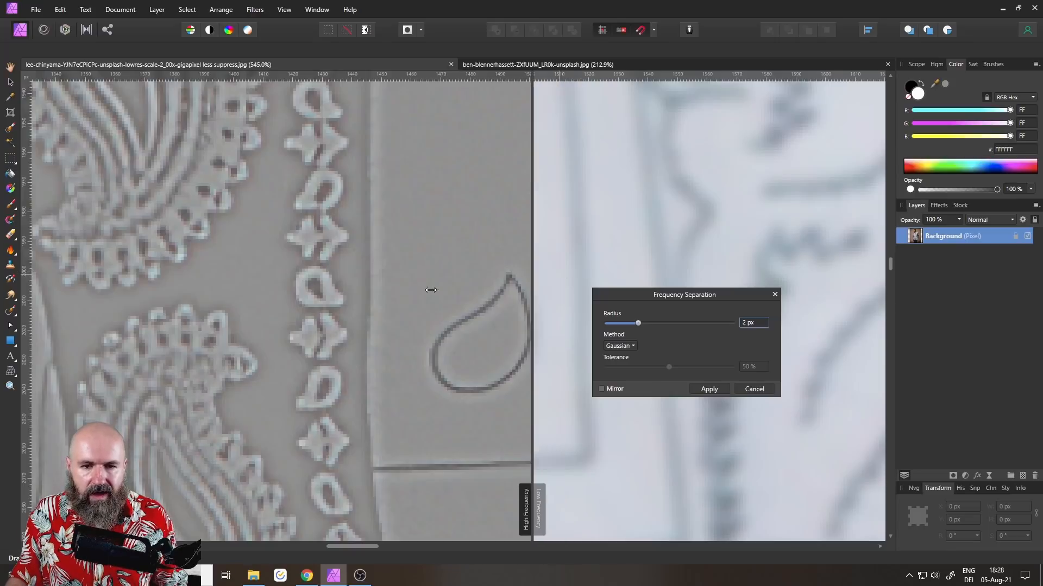
left_click_drag(430, 290, 350, 290)
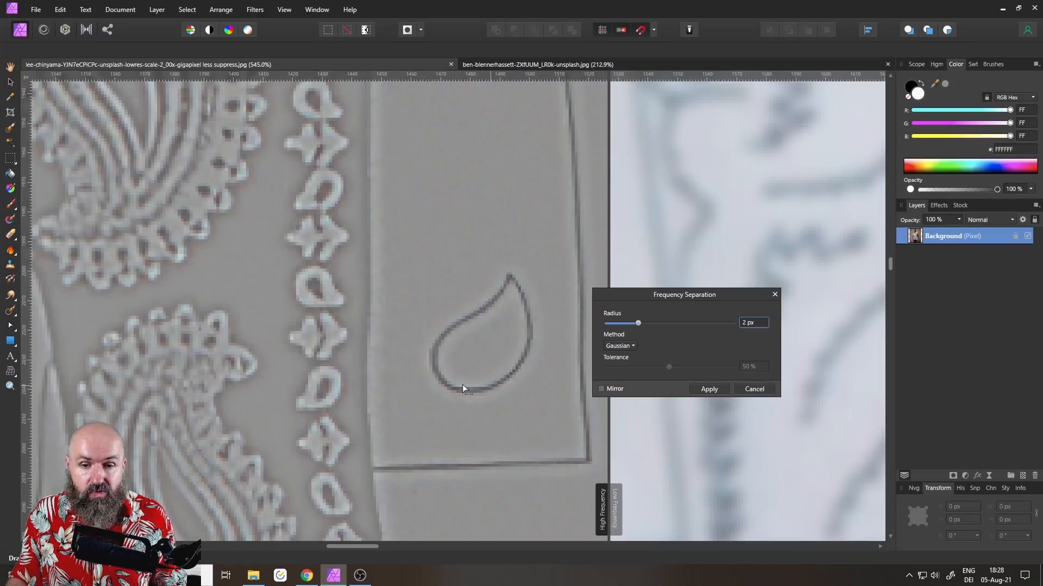
left_click_drag(605, 261, 314, 261)
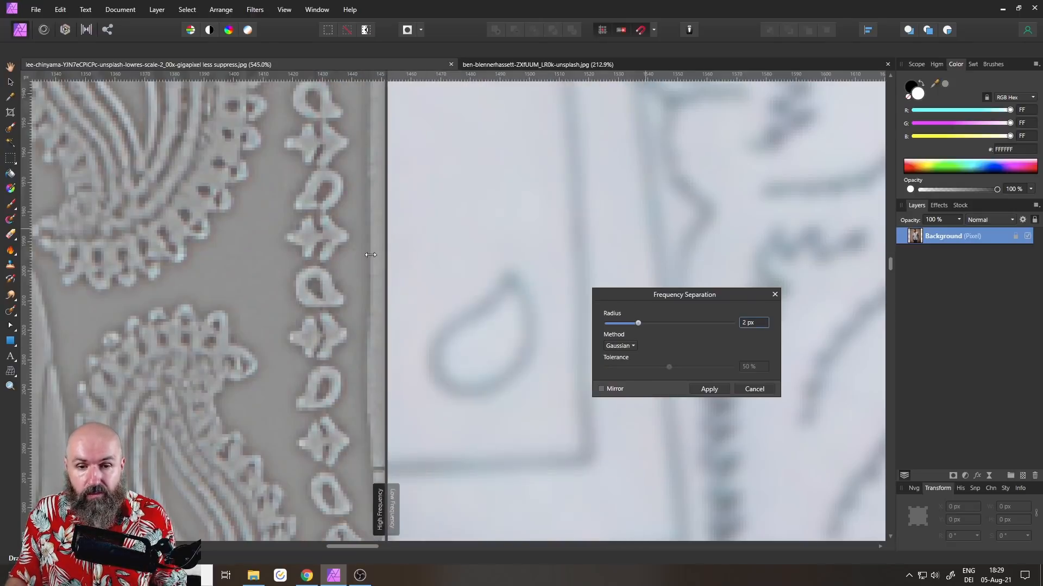
left_click_drag(370, 255, 491, 251)
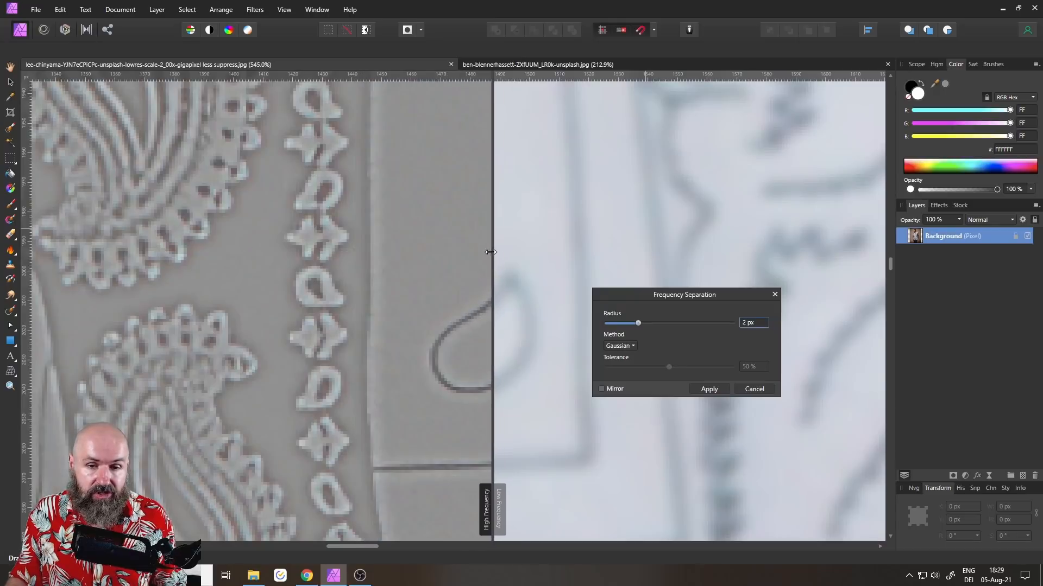
Step: Apply Frequency Separation to the shirt photo using Median at a 3.4 px radius
left_click(619, 346)
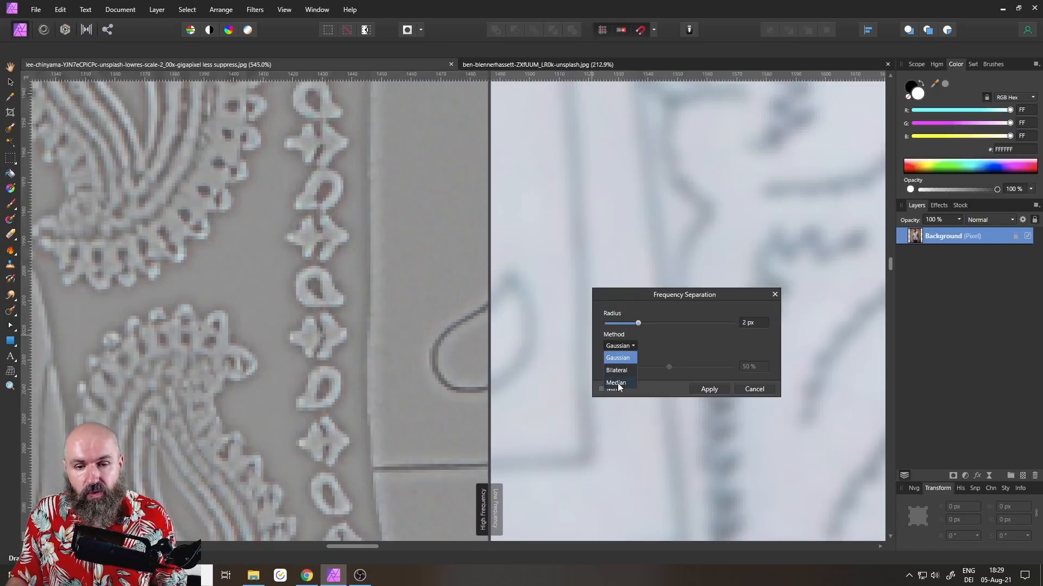
left_click(616, 383)
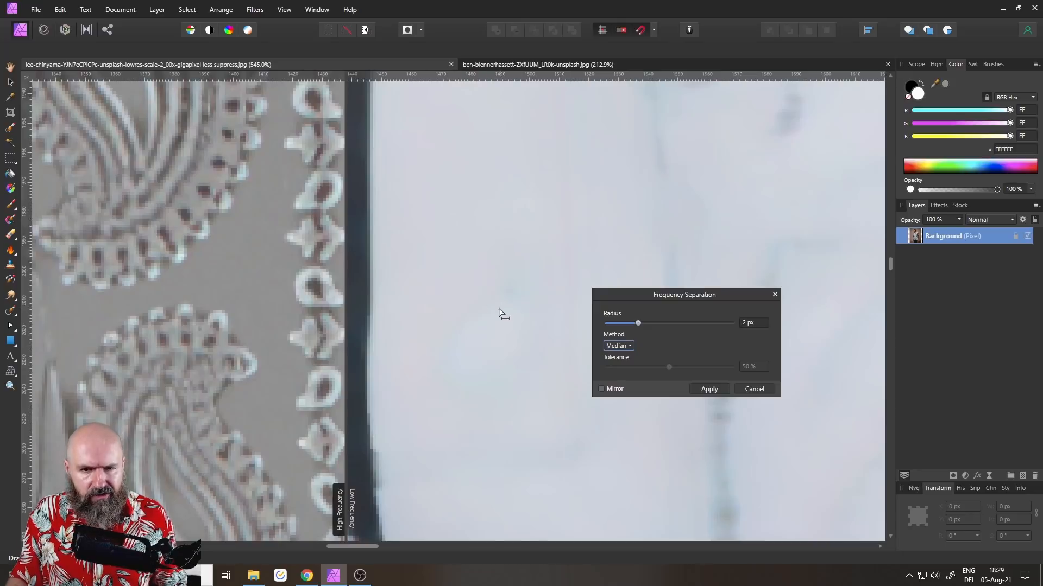
mouse_move(631, 325)
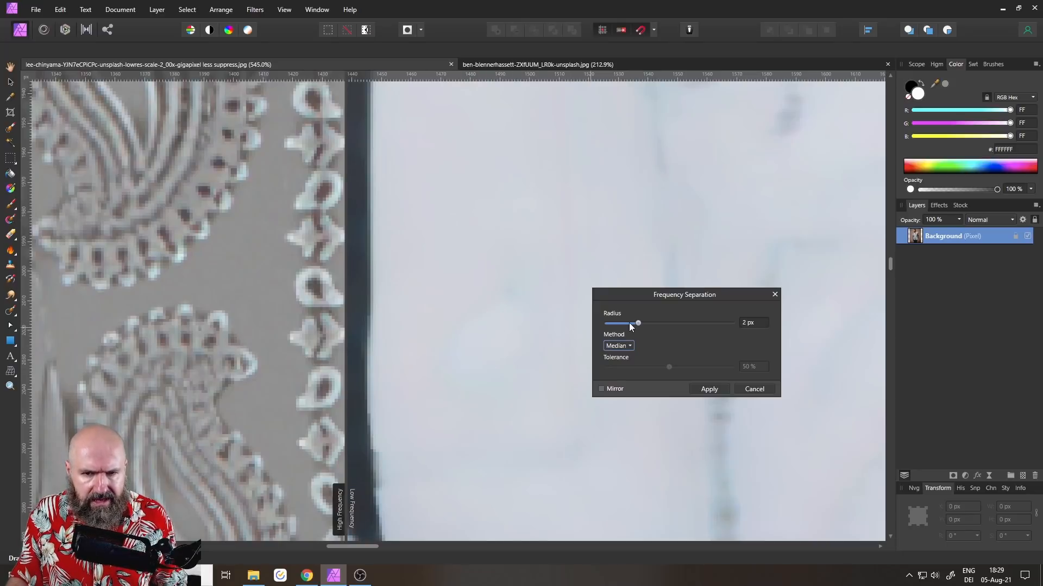
left_click_drag(637, 324, 642, 323)
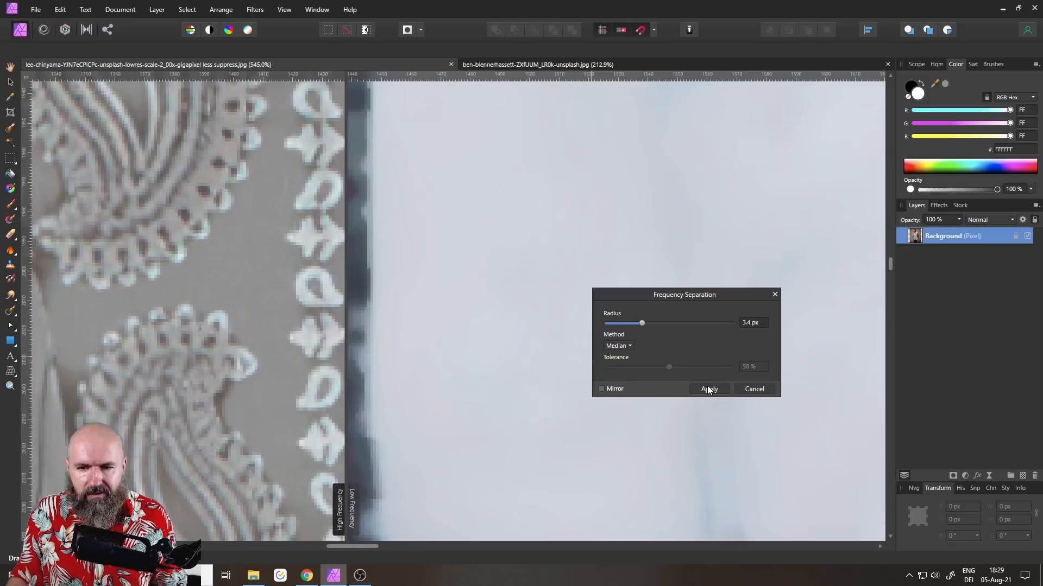
left_click(709, 389)
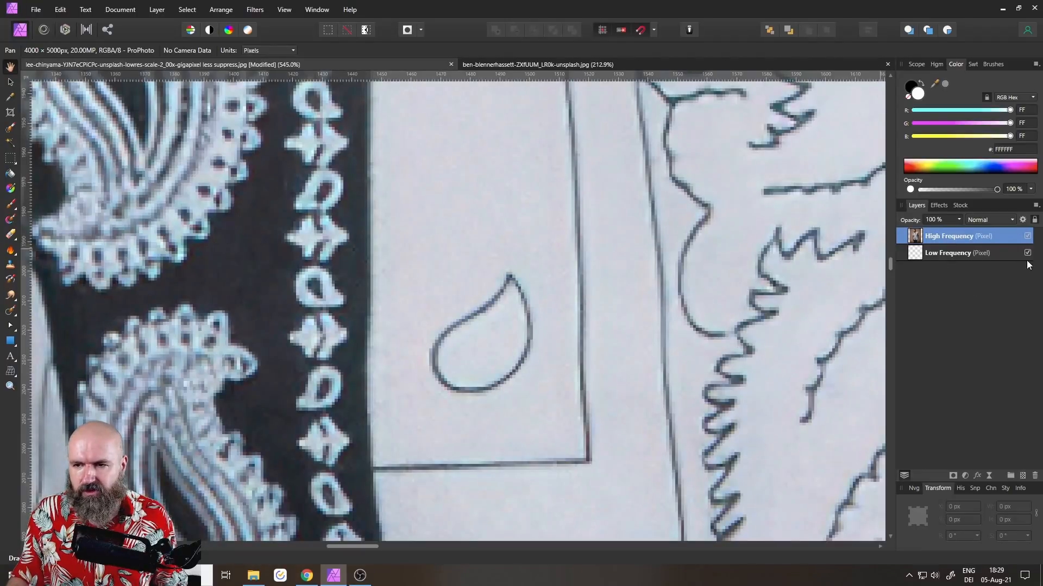
Step: Untick the Low Frequency layer's visibility checkbox in the Layers panel
left_click(1027, 253)
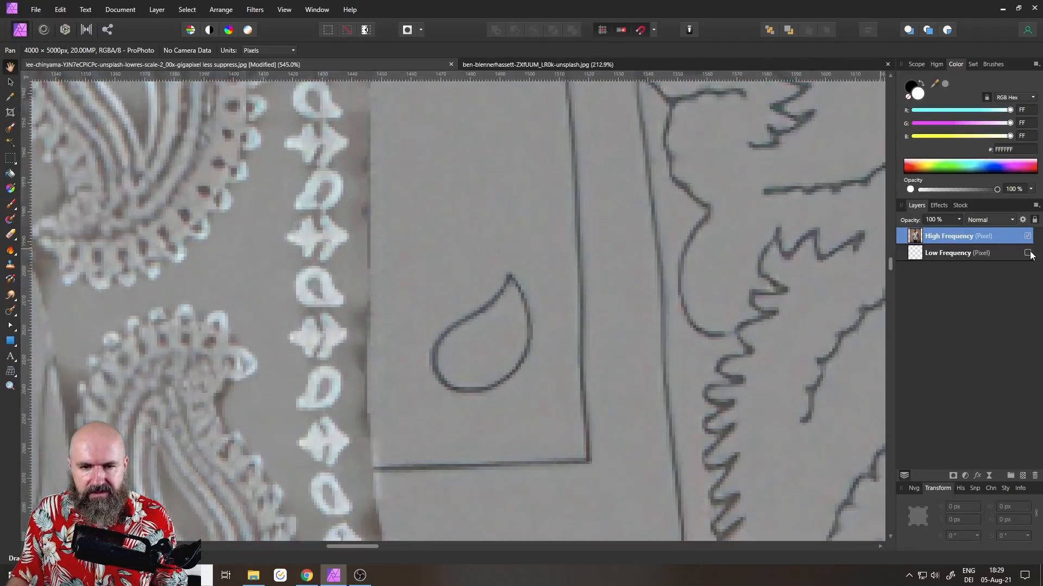
left_click(1027, 252)
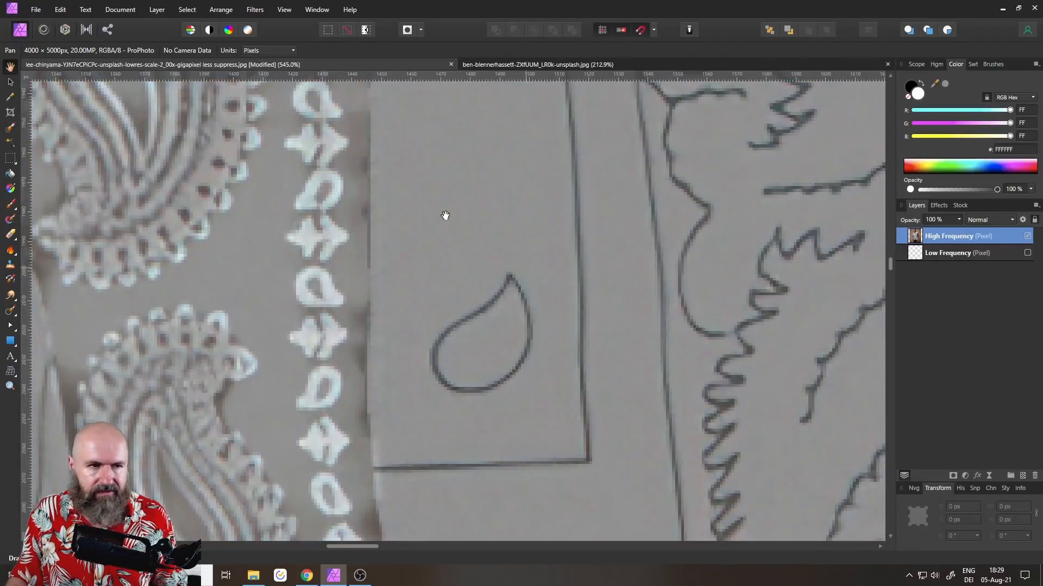
mouse_move(9, 269)
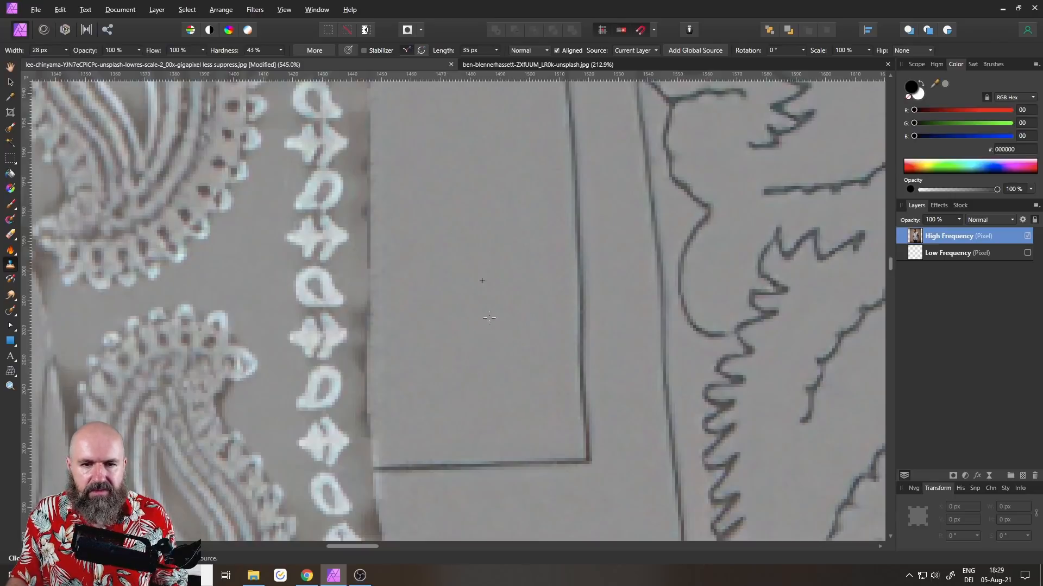
mouse_move(493, 179)
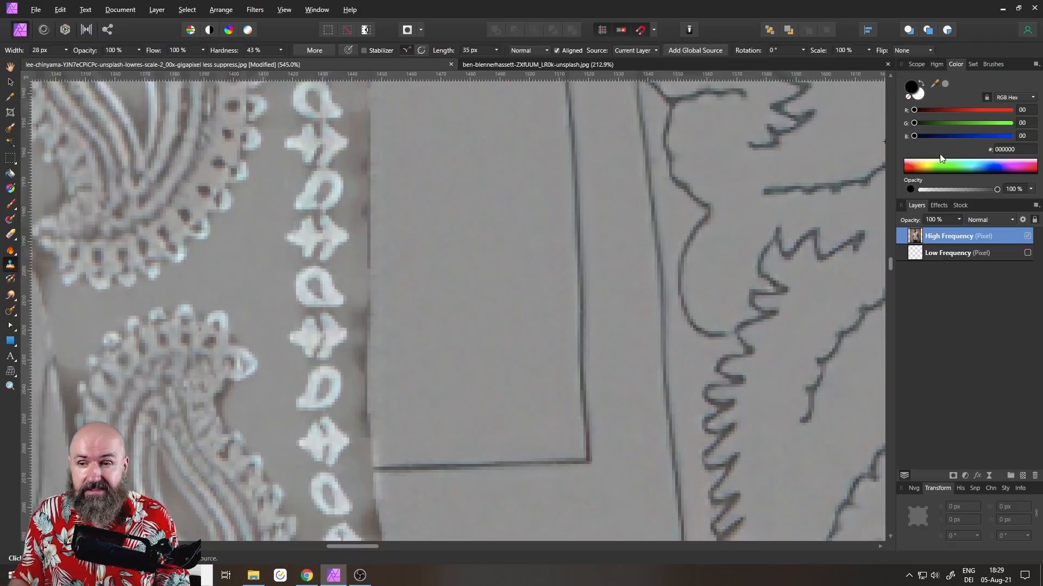
Step: Make the Low Frequency layer visible again after cloning out the teardrop
left_click(1026, 252)
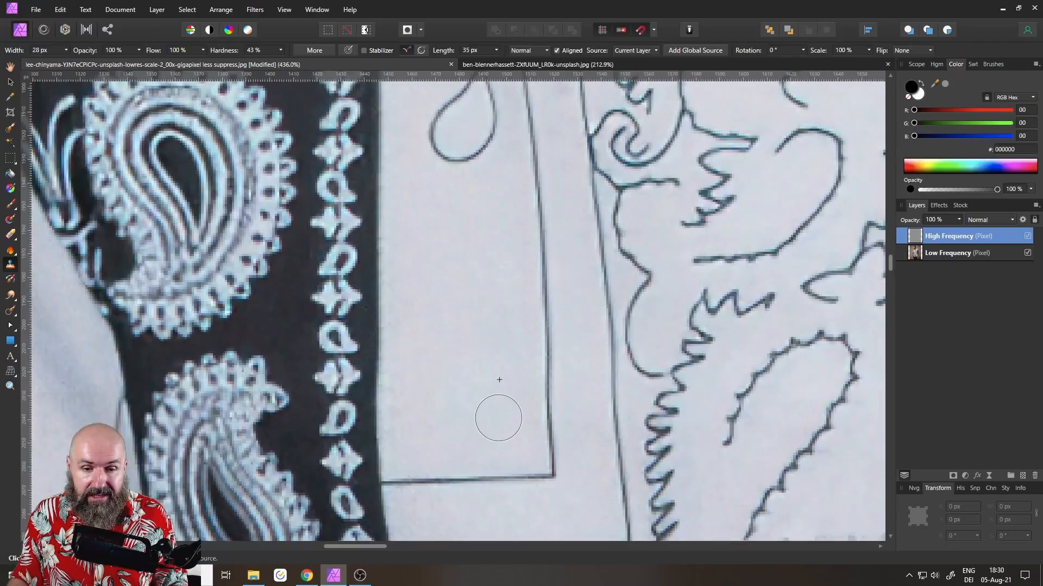
mouse_move(501, 89)
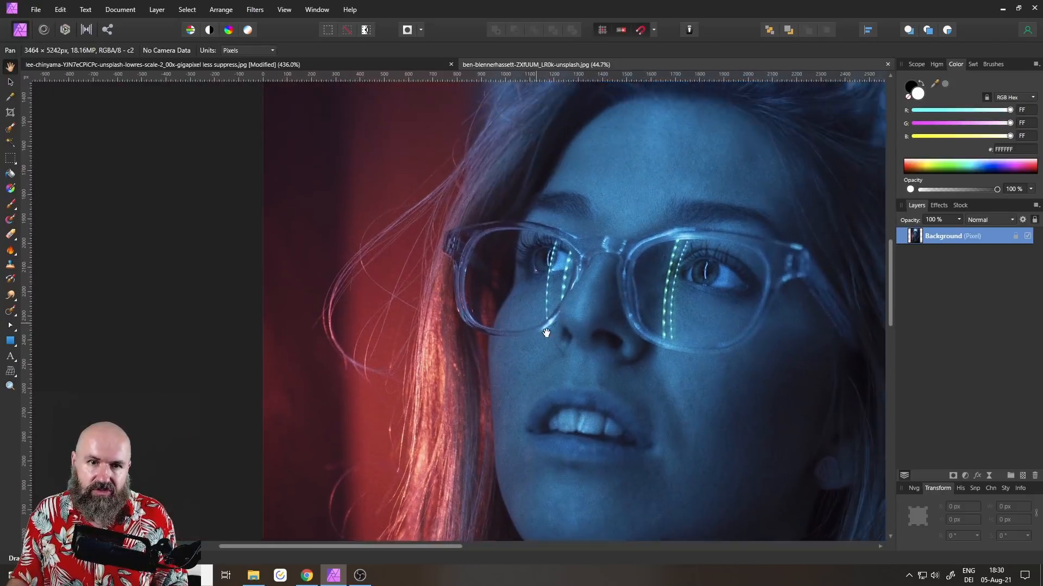
Step: Pan across the portrait photo of the woman in glasses
left_click_drag(545, 333, 608, 361)
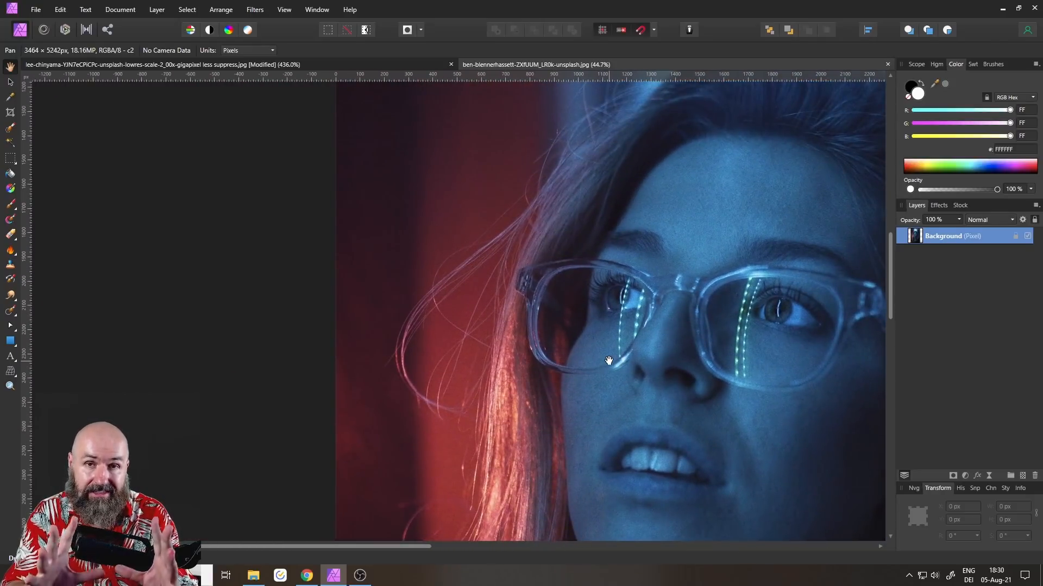